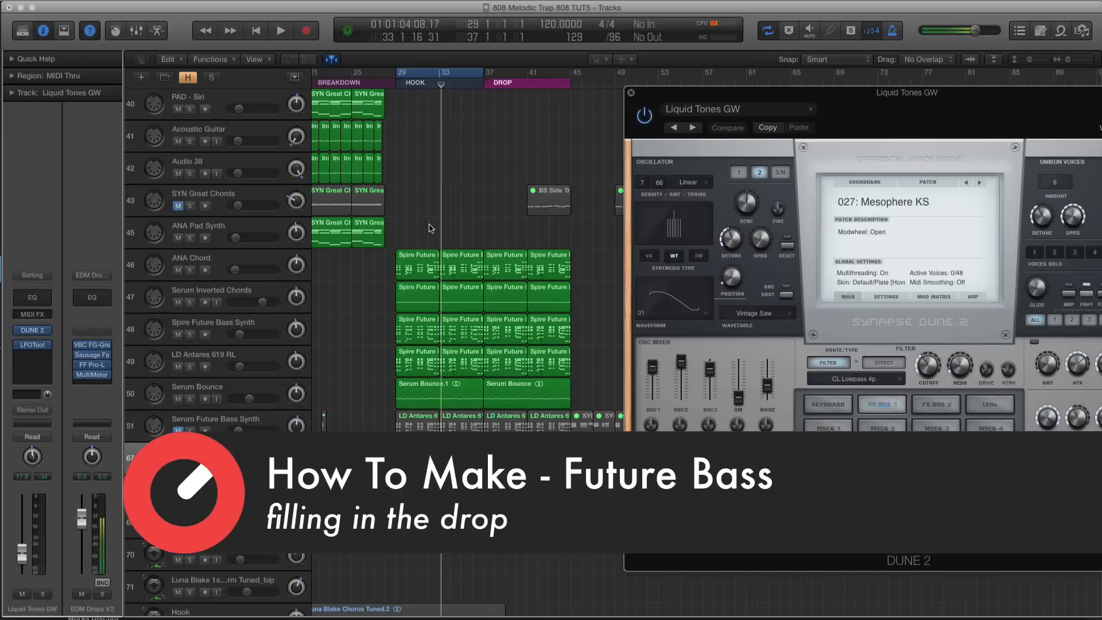
pyautogui.moveTo(641, 94)
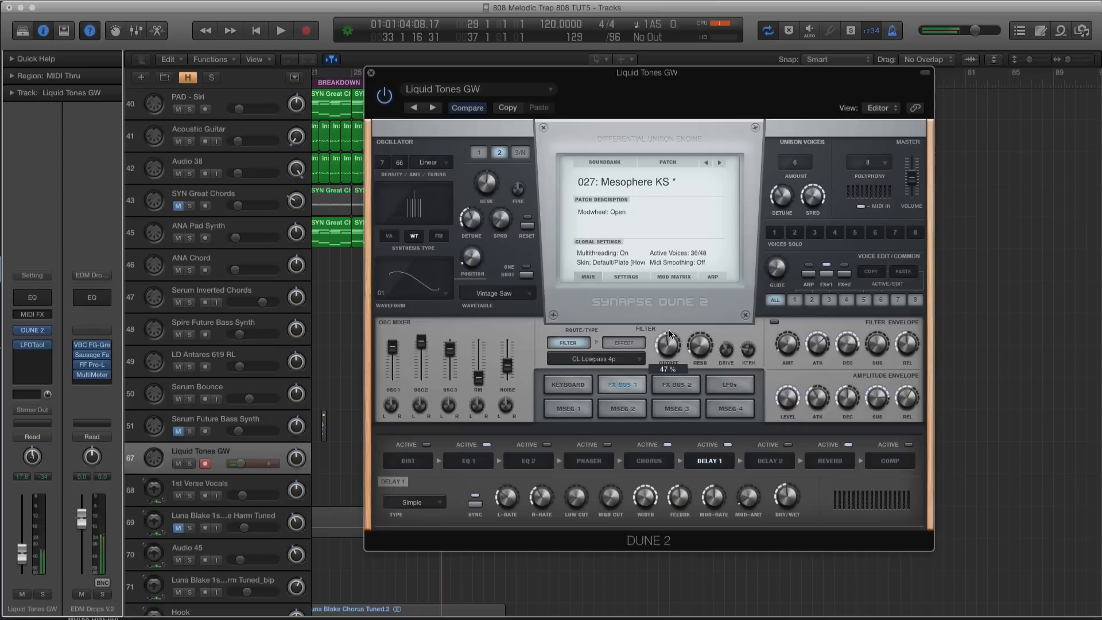
# Step: Close the Dune 2 Mesophere KS plug-in window on Liquid Tones GW
pyautogui.click(371, 72)
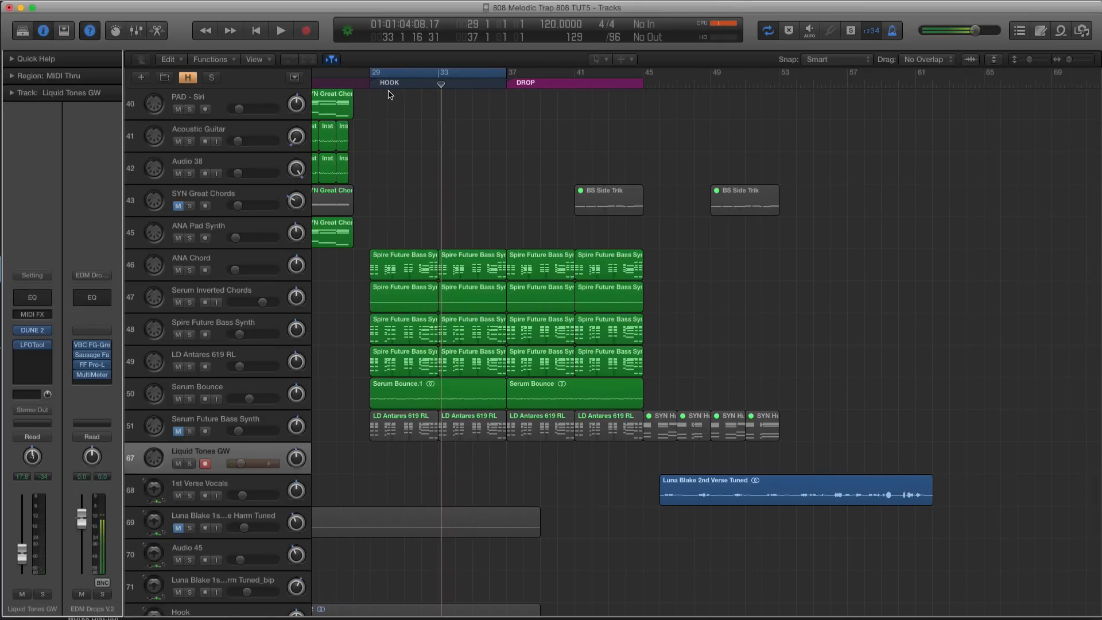
# Step: Select and audition the hook regions, then record a short take over the hook
pyautogui.click(278, 30)
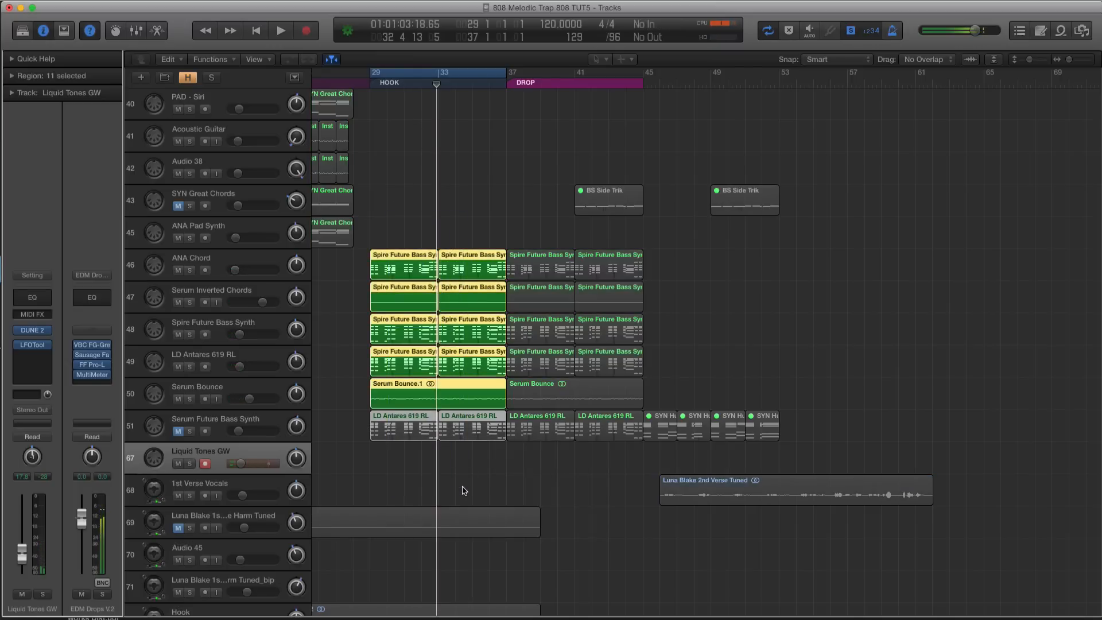
pyautogui.click(281, 29)
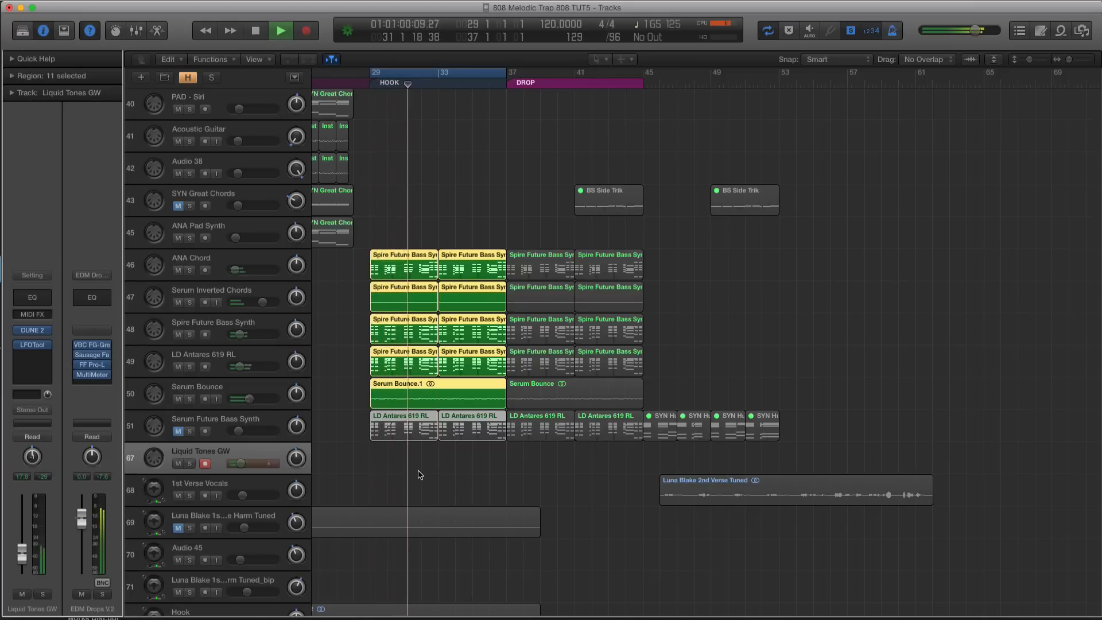
pyautogui.click(282, 30)
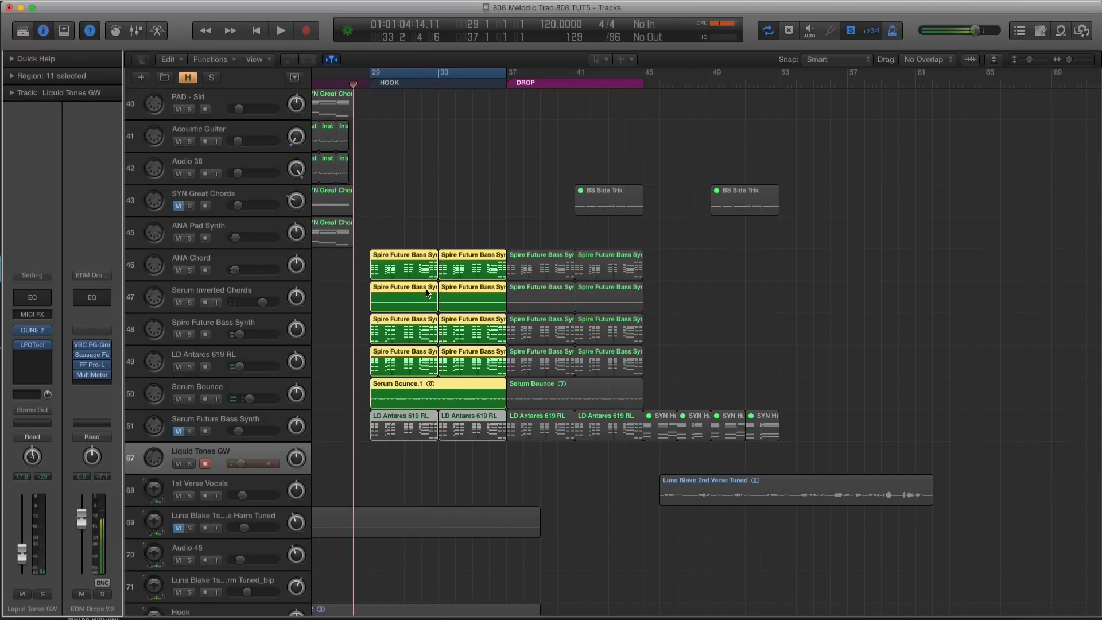
pyautogui.click(282, 30)
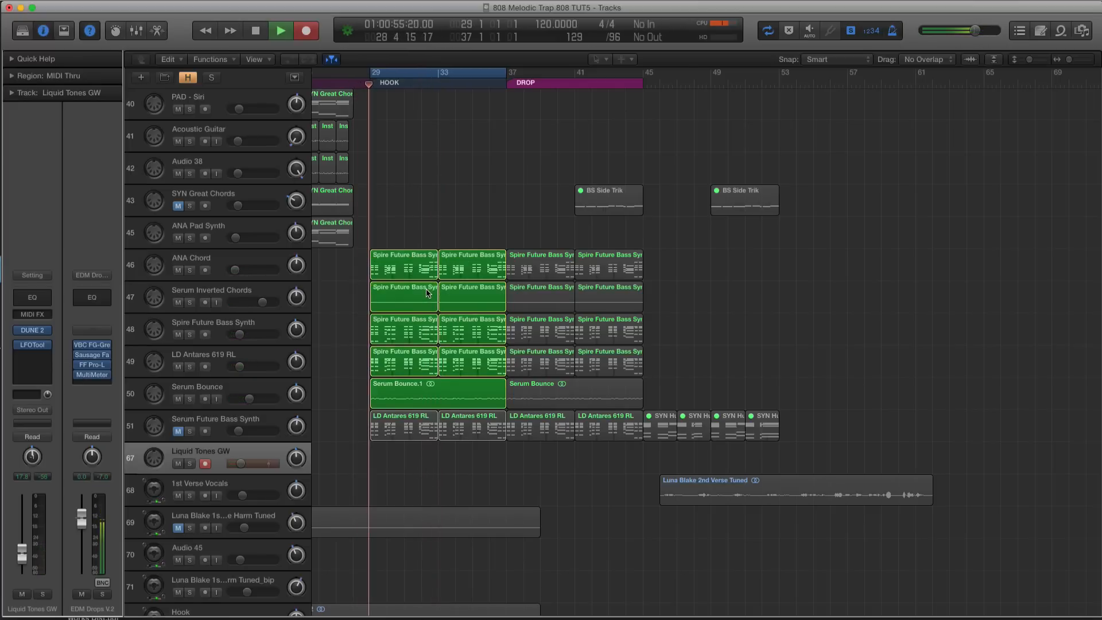
pyautogui.click(280, 30)
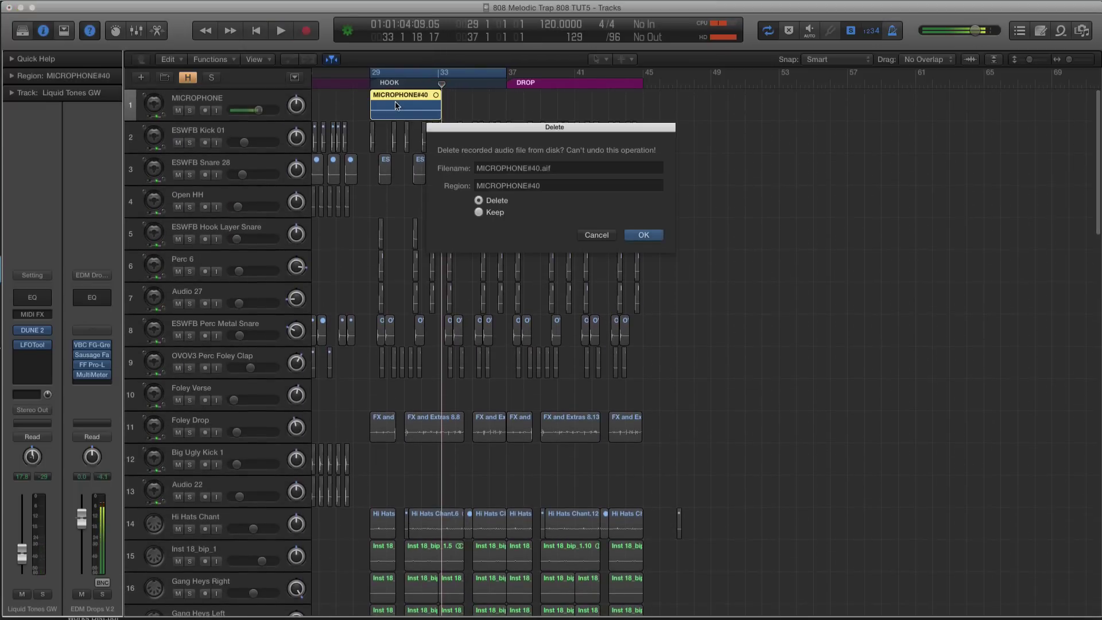
# Step: Delete the MICROPHONE#40 audio file and open the Liquid Tones GW region's notes
pyautogui.click(644, 235)
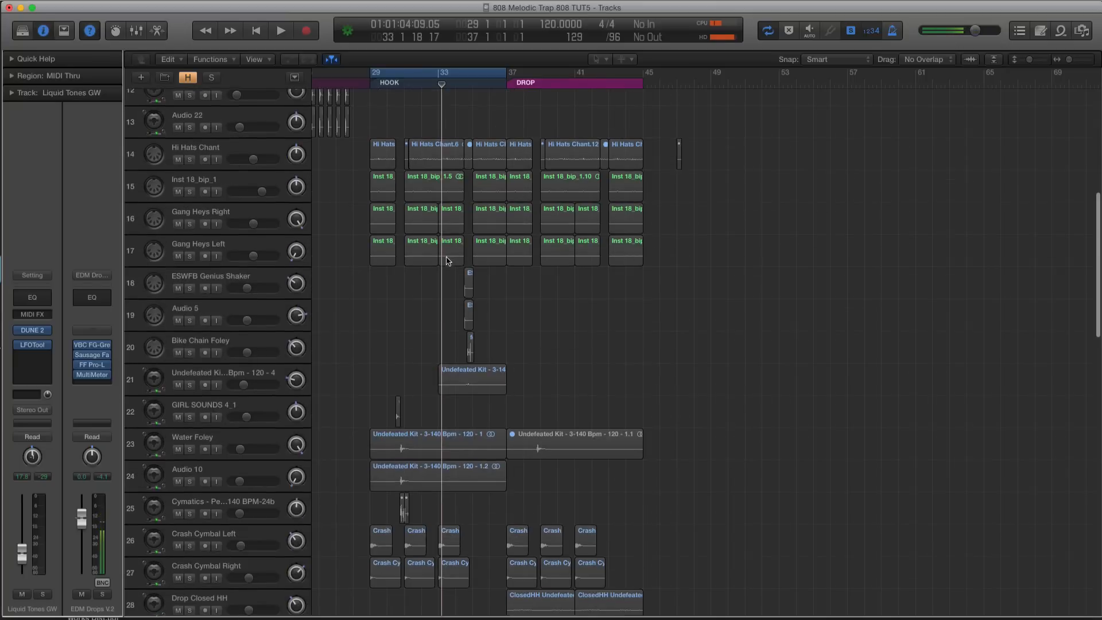
pyautogui.scroll(-3)
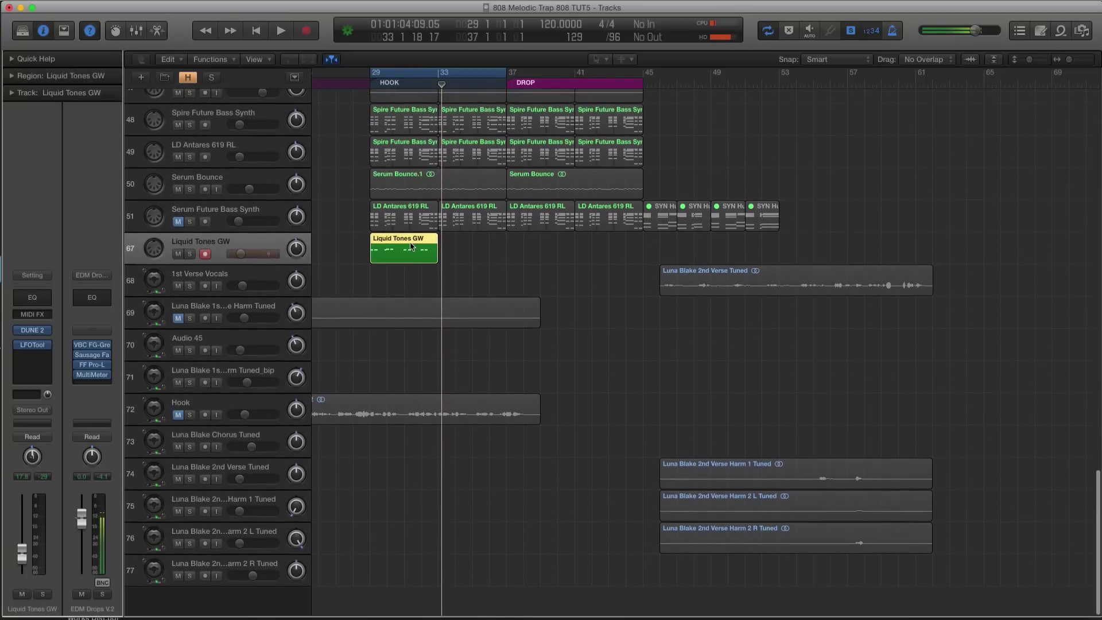
pyautogui.doubleClick(404, 249)
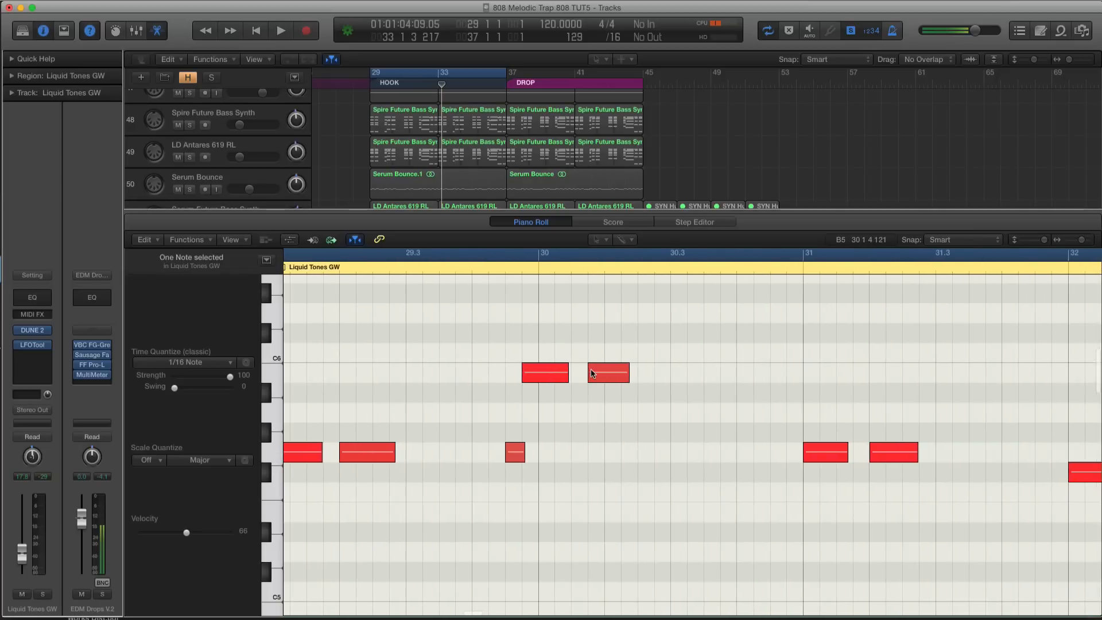
# Step: Swap the Piano Roll for the Mixer in the lower pane
pyautogui.click(282, 30)
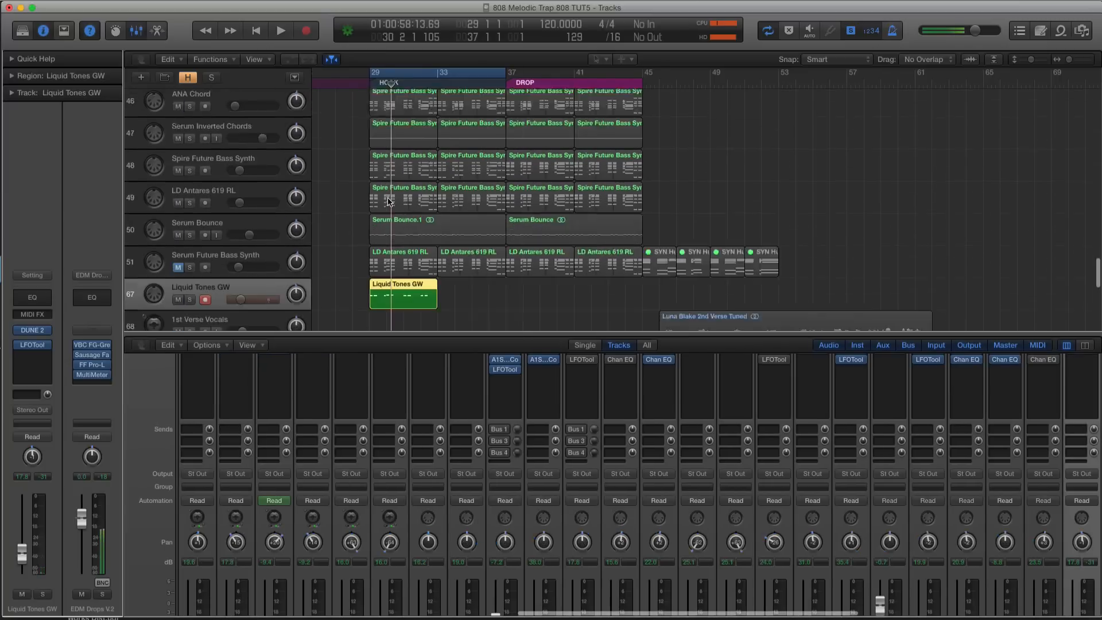
# Step: Transpose the Liquid Tones GW region by -12, repeat it to bar 33, and close the Mixer
pyautogui.scroll(-3)
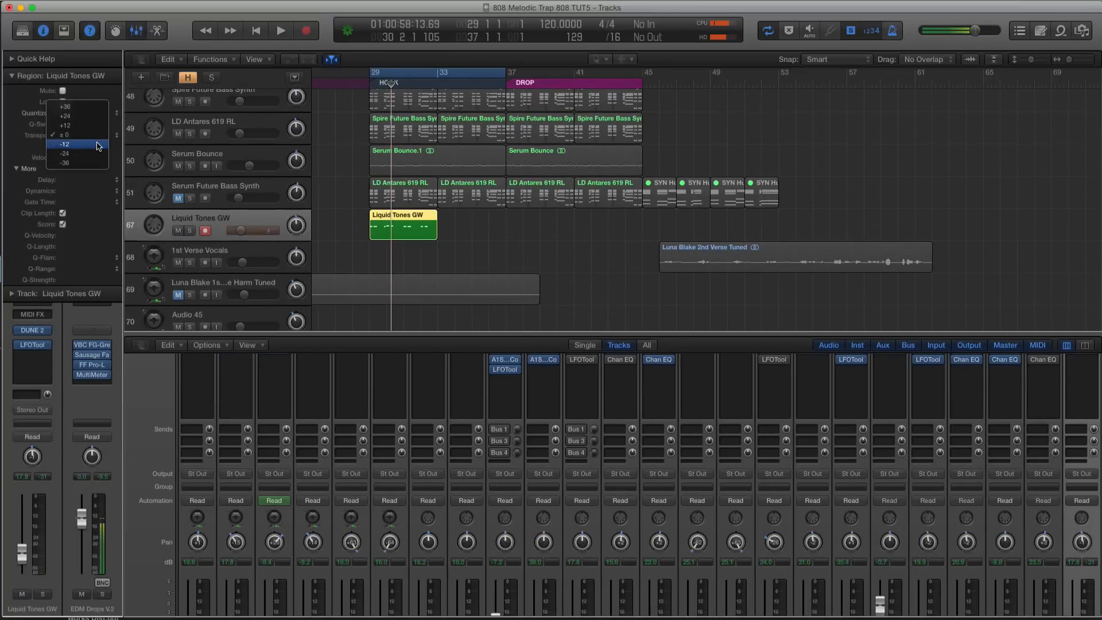
pyautogui.click(64, 142)
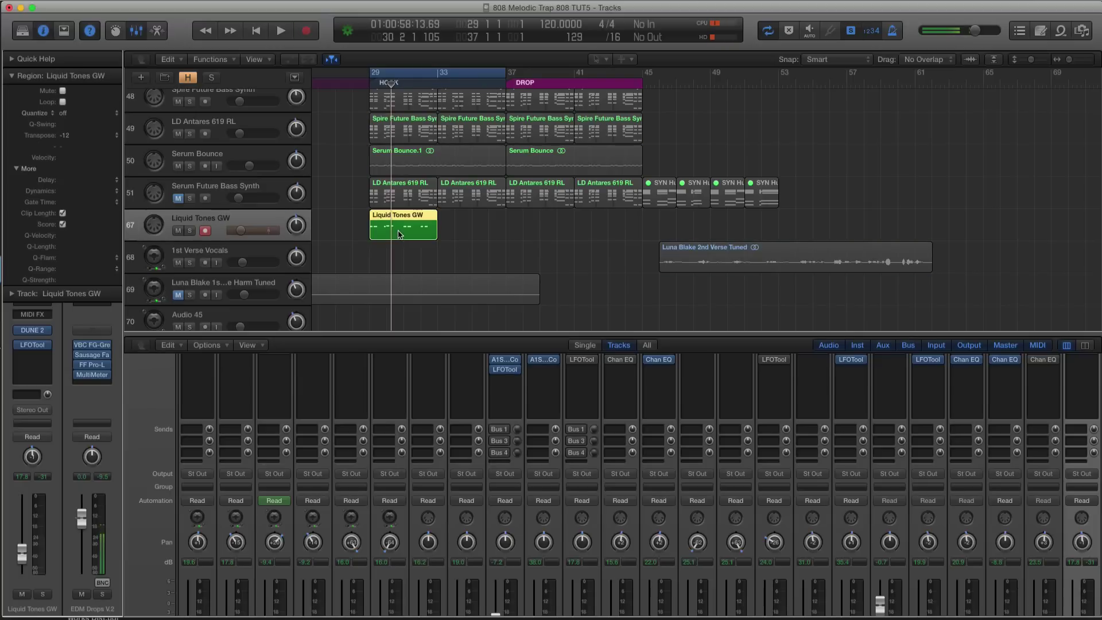
pyautogui.click(281, 30)
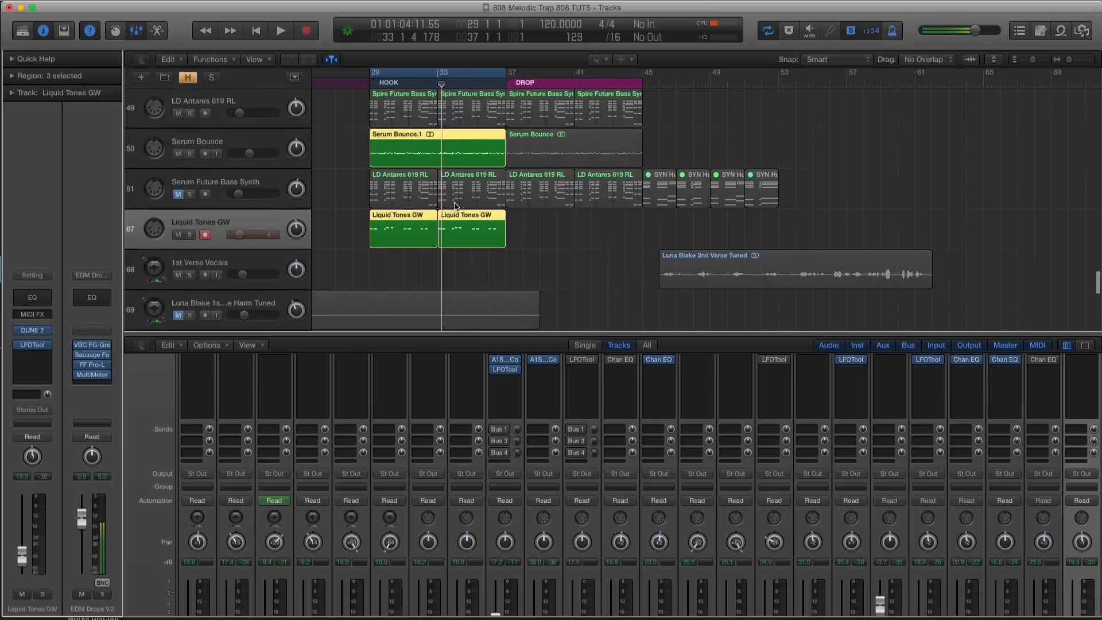
pyautogui.click(278, 31)
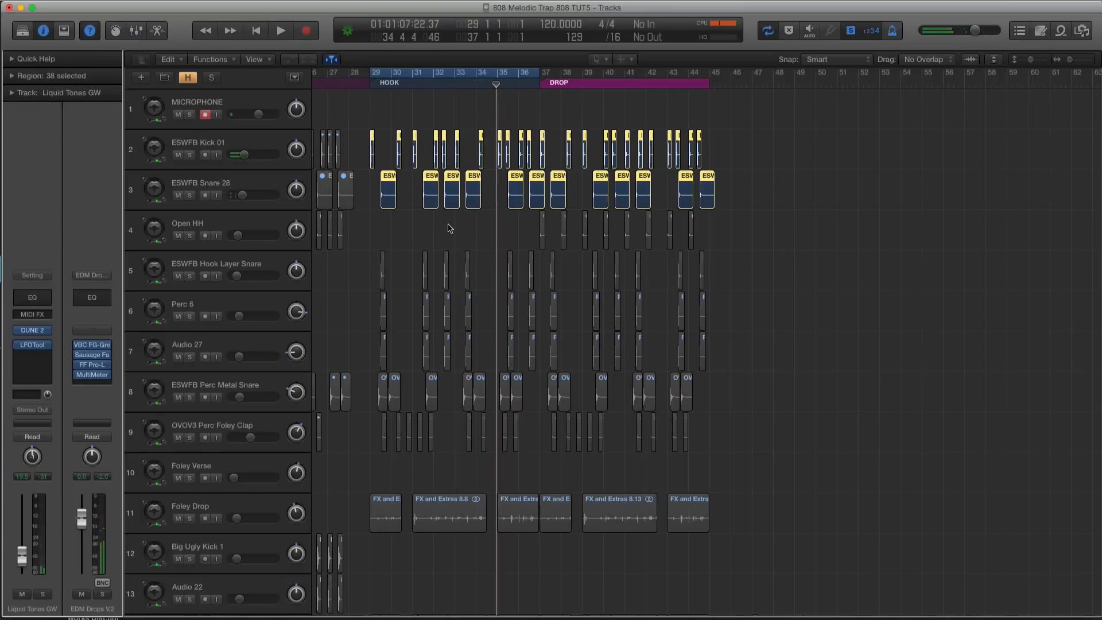
# Step: Rename the Liquid Tones GW track to 'DUNE2 Liquid Tones GW'
pyautogui.scroll(-3)
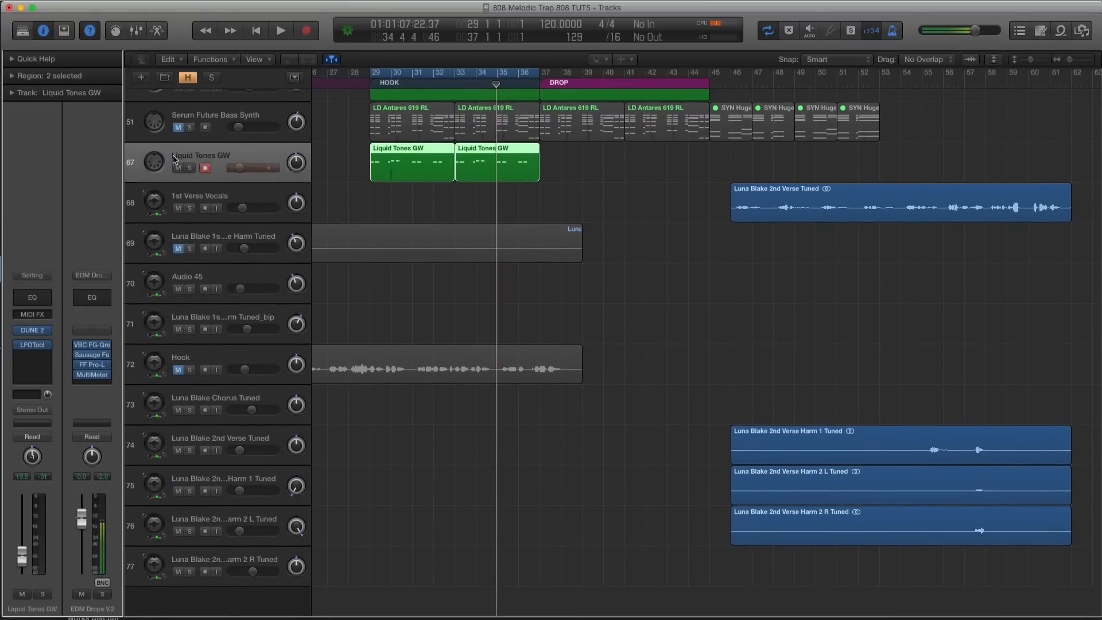
pyautogui.doubleClick(201, 155)
pyautogui.write('DUNE2 ')
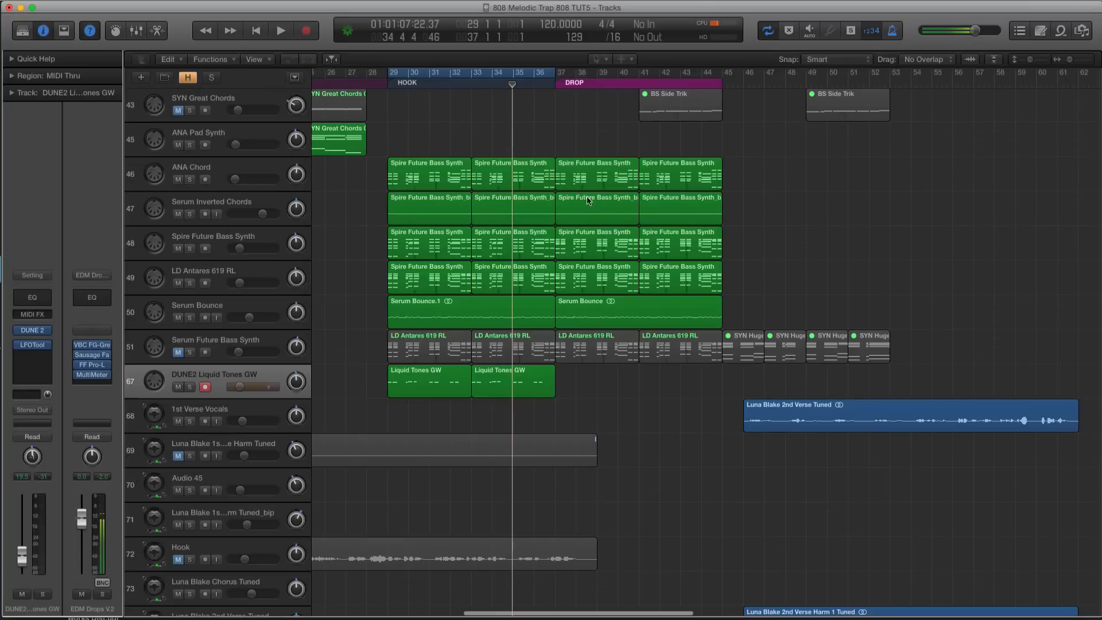
pyautogui.moveTo(411, 159)
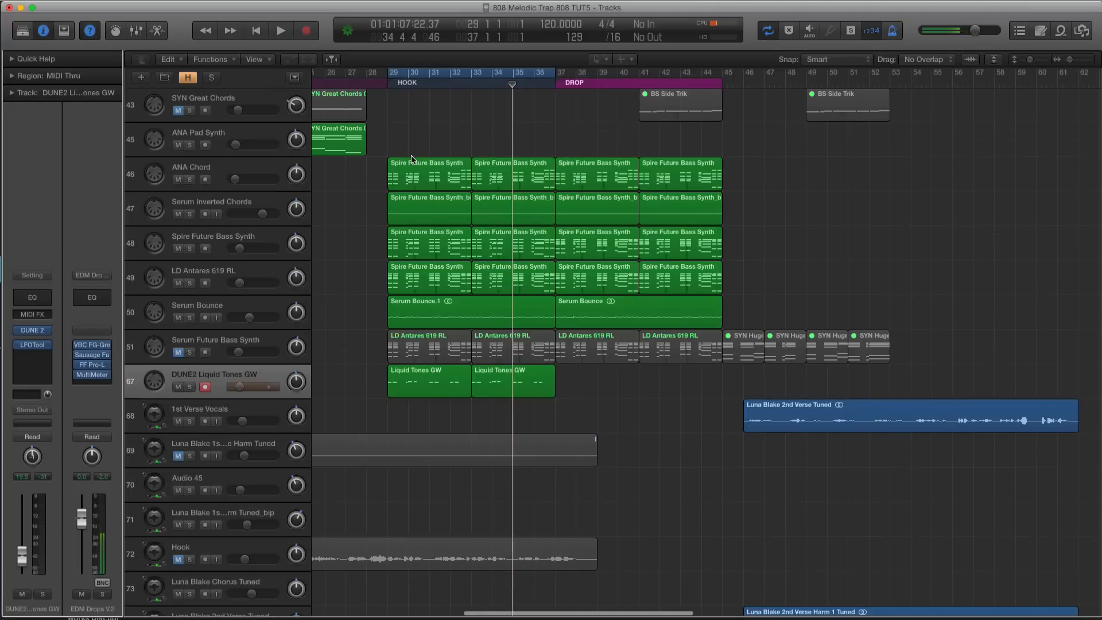
pyautogui.click(281, 30)
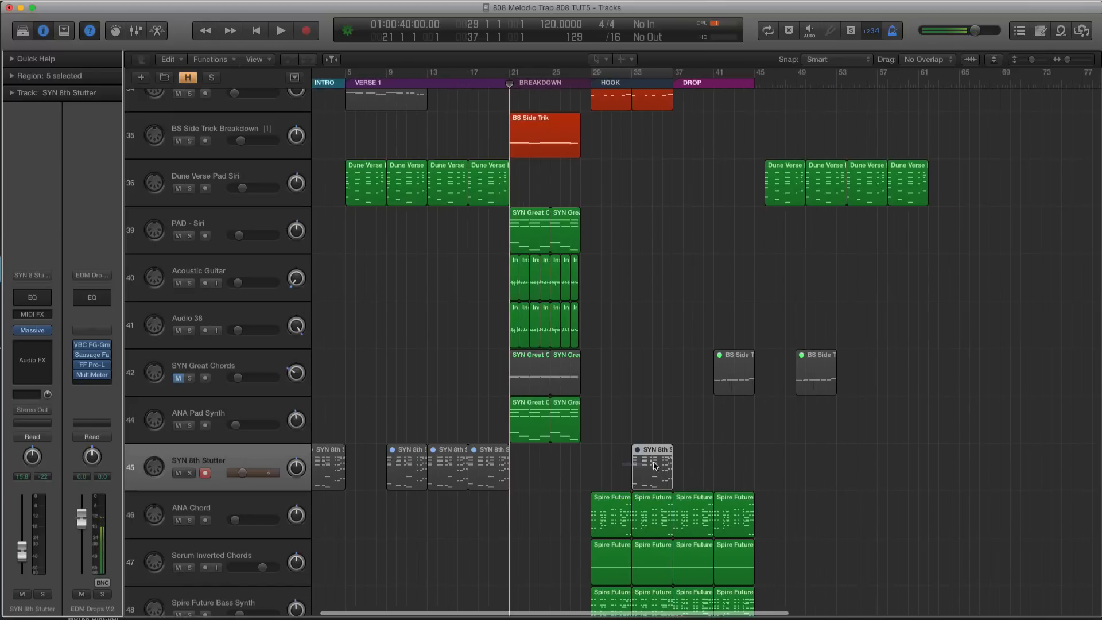
# Step: Copy a Spire chord region onto SYN 8th Stutter, then remove its hook regions
pyautogui.moveTo(612, 517); pyautogui.dragTo(612, 468)
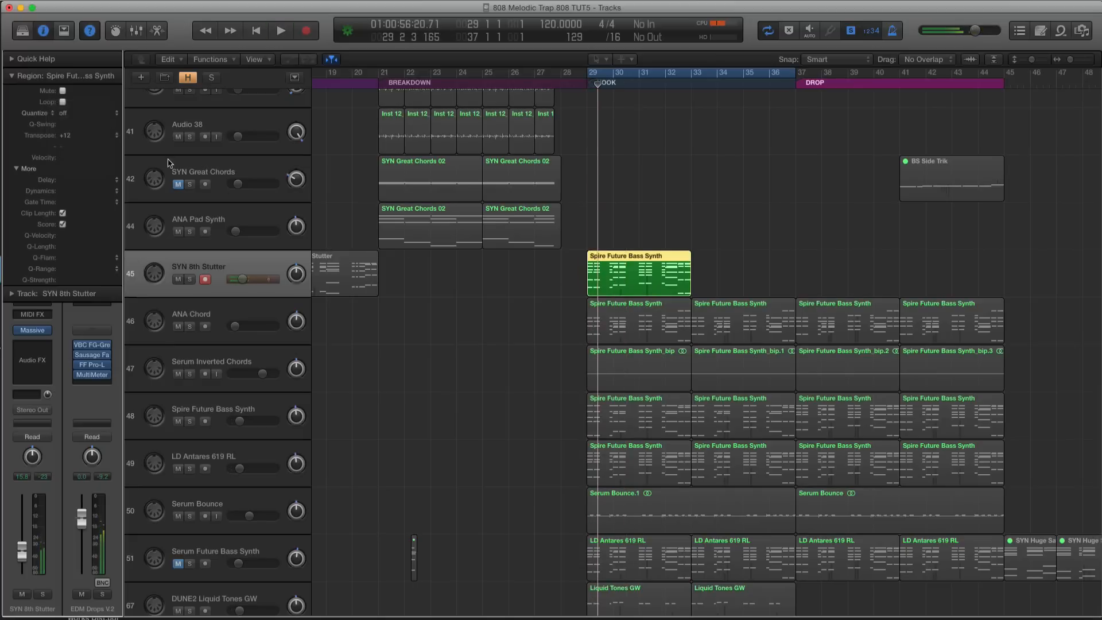
pyautogui.click(279, 30)
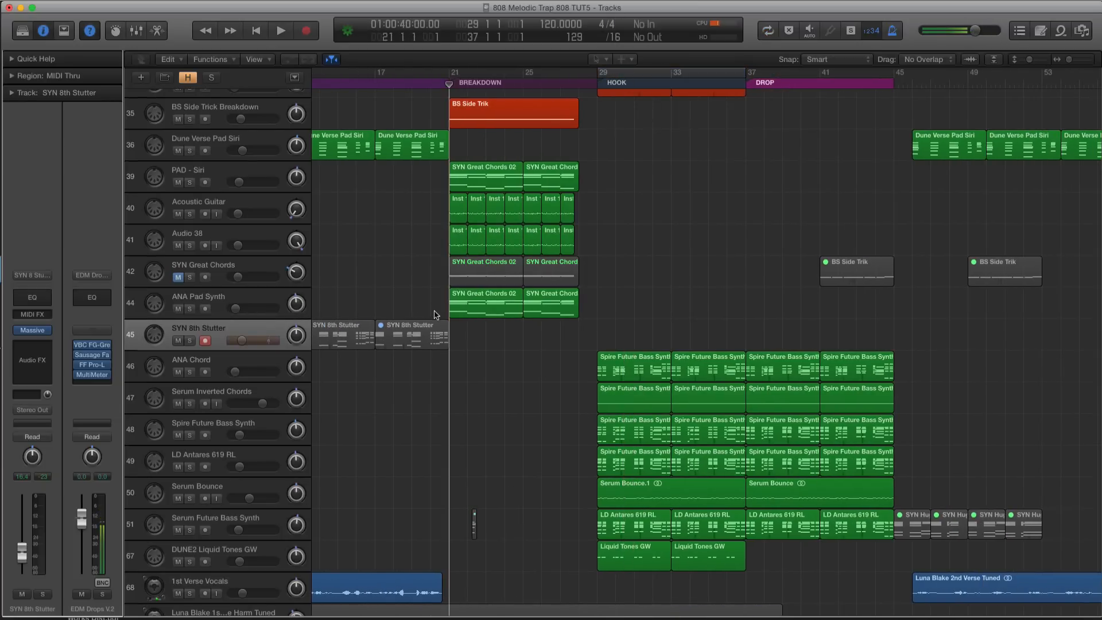
pyautogui.click(282, 29)
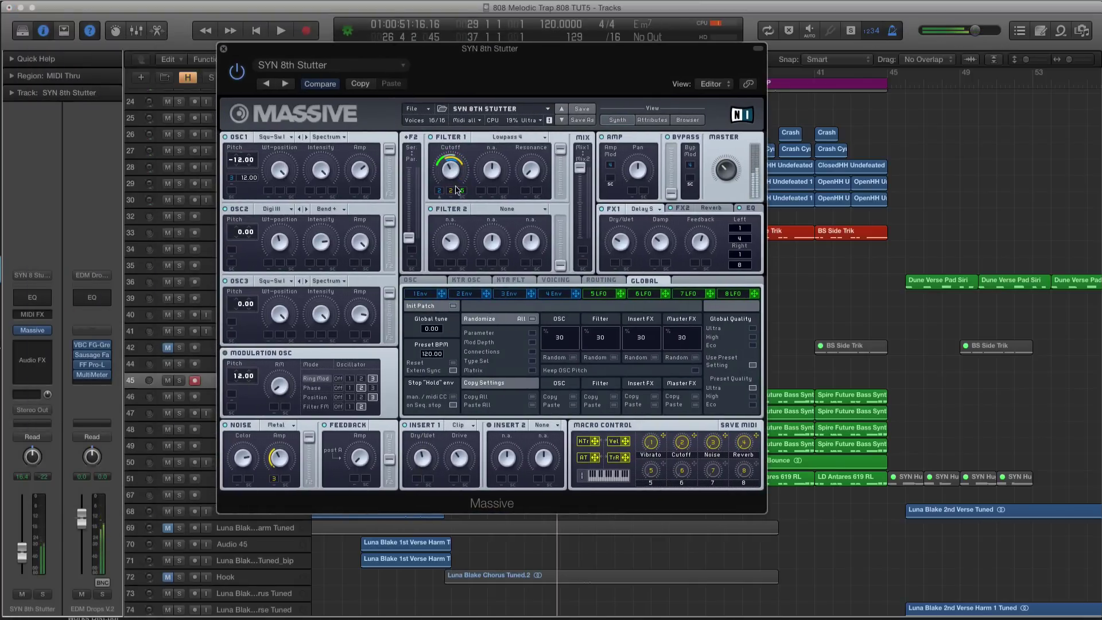
pyautogui.click(597, 294)
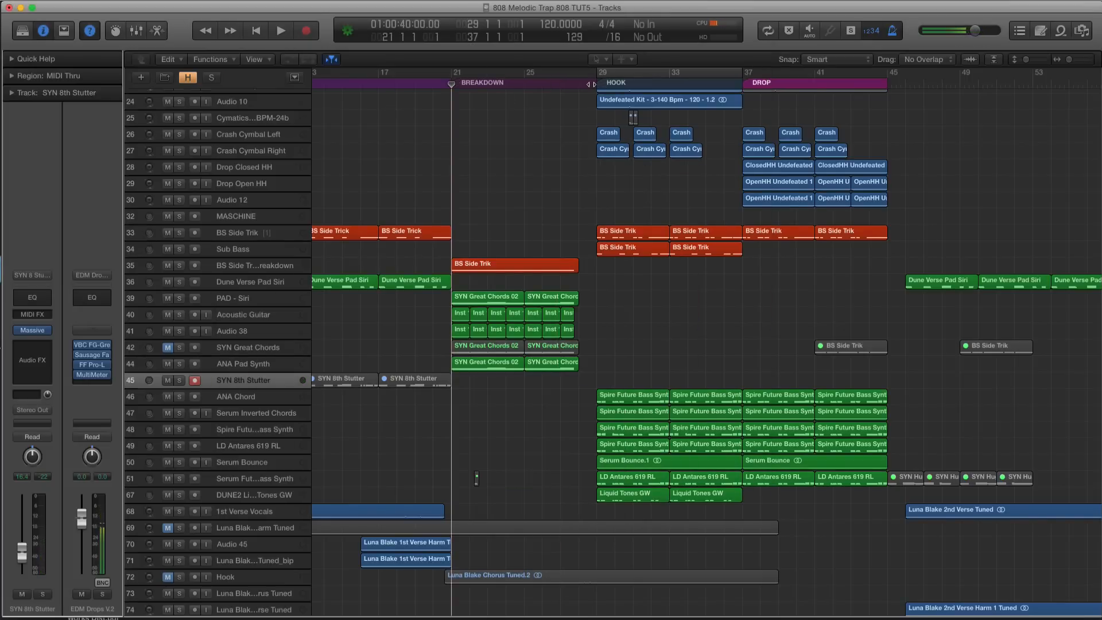
# Step: Open a SYN 8th Stutter region in the Piano Roll editor
pyautogui.click(280, 30)
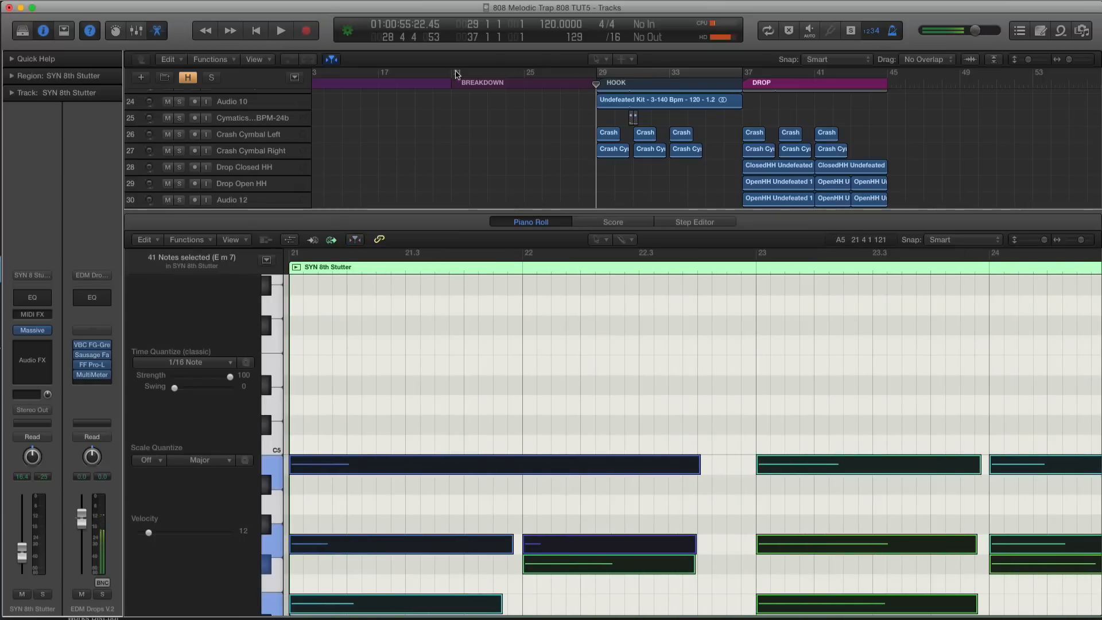
# Step: Insert a Channel EQ in the SYN 8th Stutter Audio FX slot
pyautogui.click(281, 31)
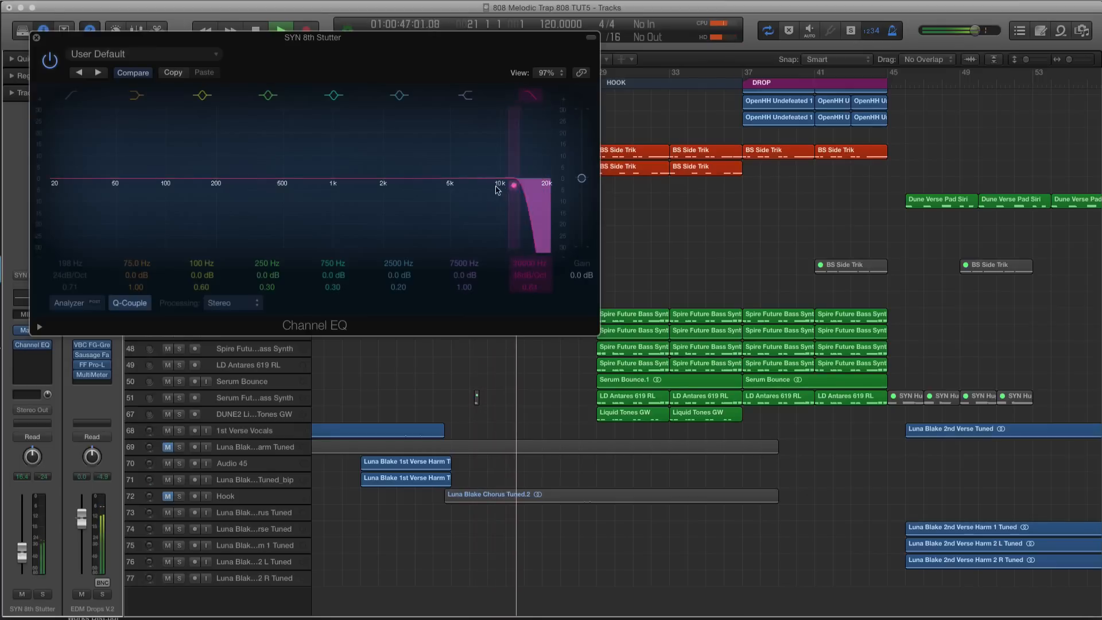
# Step: Sweep the SYN 8th Stutter high-cut from 20 kHz to about 700 Hz, then close the EQ
pyautogui.moveTo(514, 185); pyautogui.dragTo(332, 185)
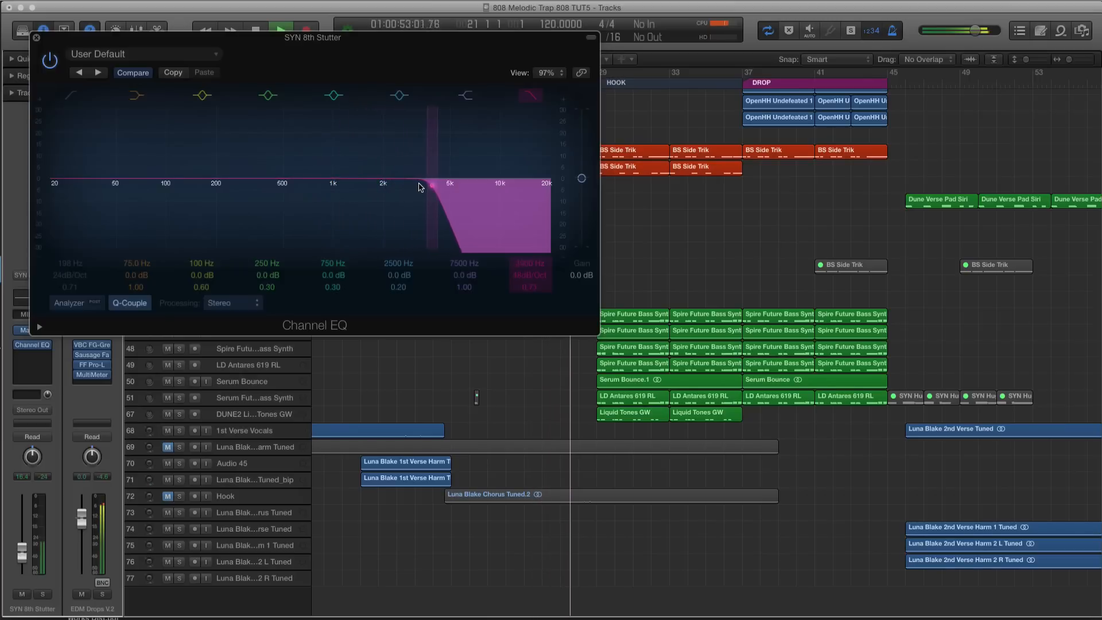
pyautogui.moveTo(429, 187); pyautogui.dragTo(484, 187)
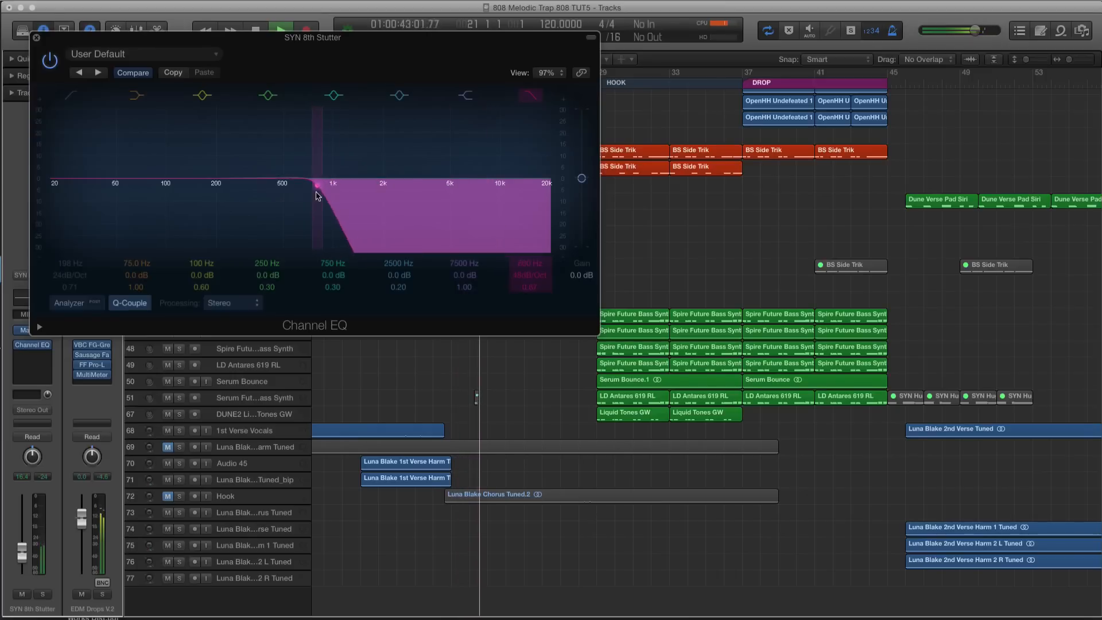
pyautogui.click(38, 40)
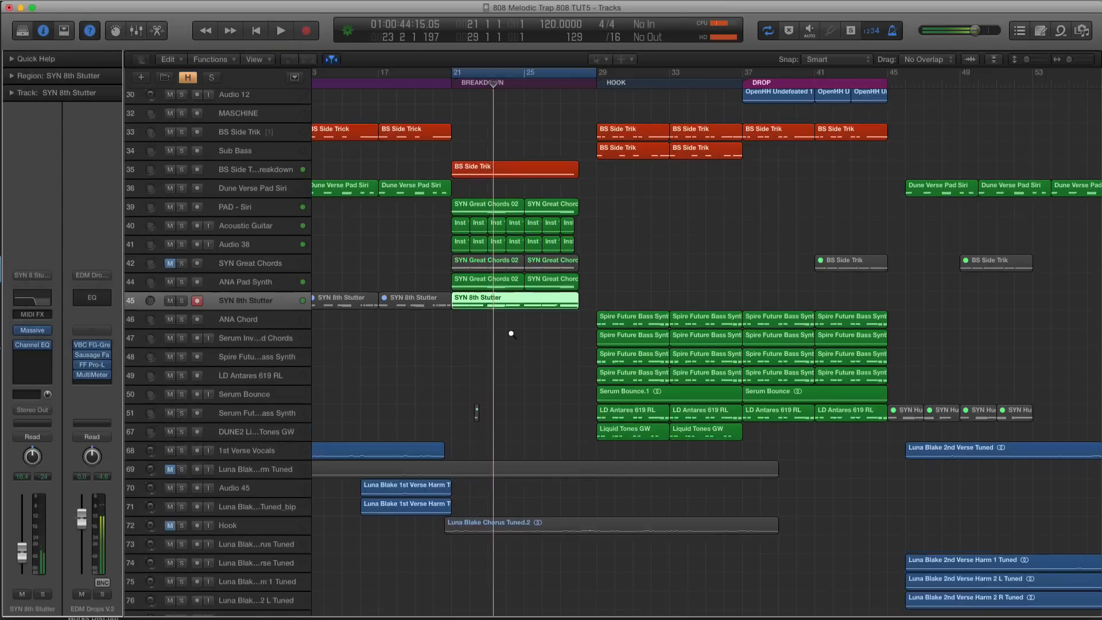
# Step: Set SYN 8th Stutter's automation mode to Touch and reopen its Channel EQ
pyautogui.scroll(-3)
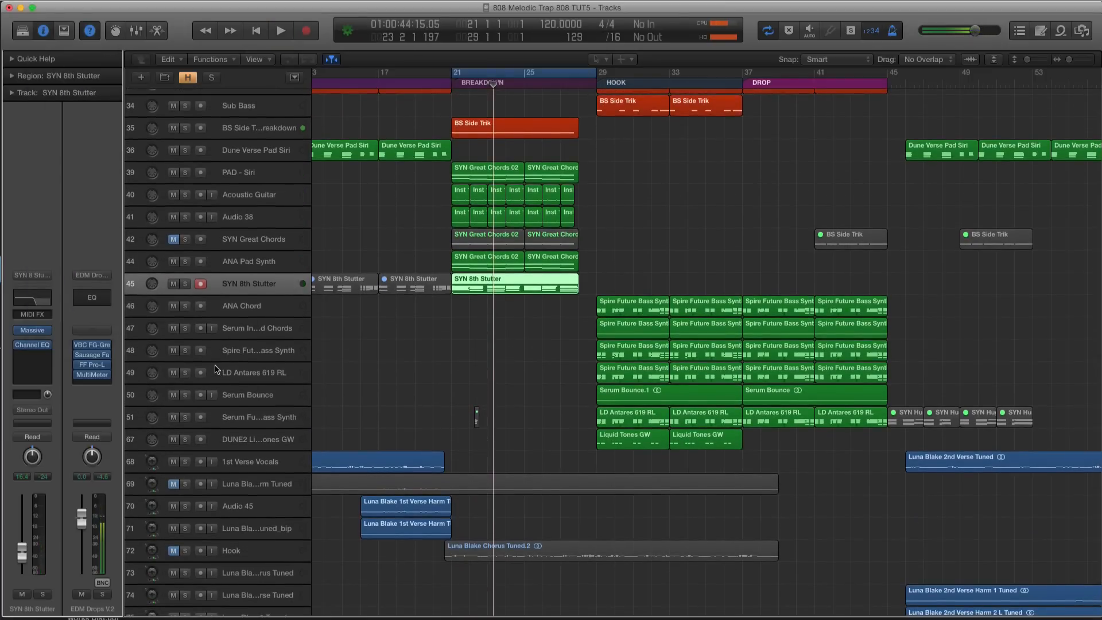
pyautogui.click(32, 437)
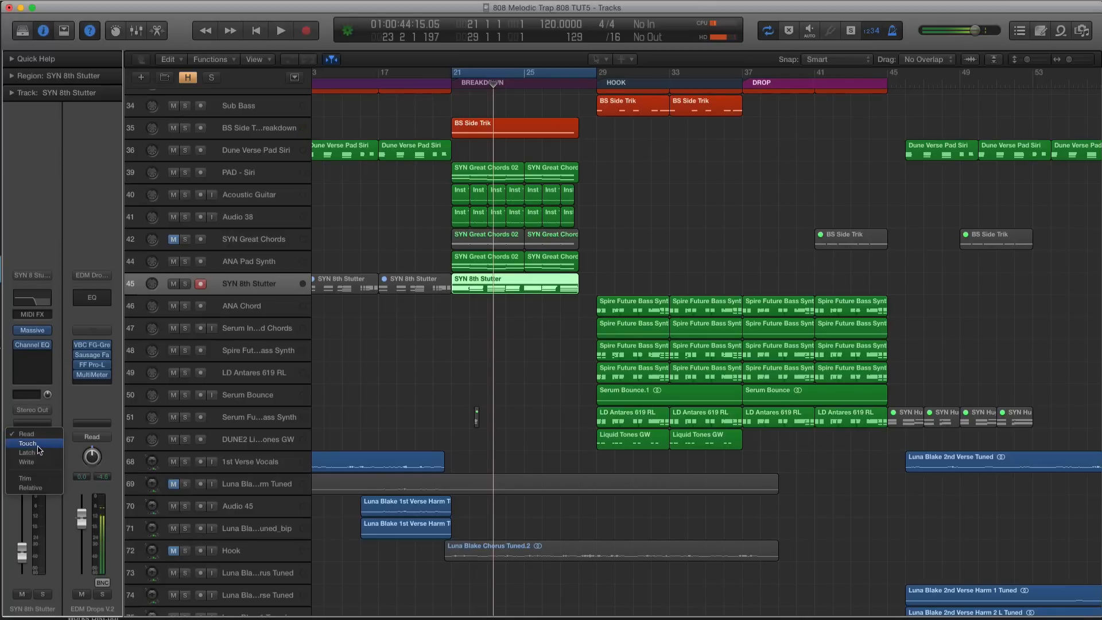
pyautogui.click(27, 433)
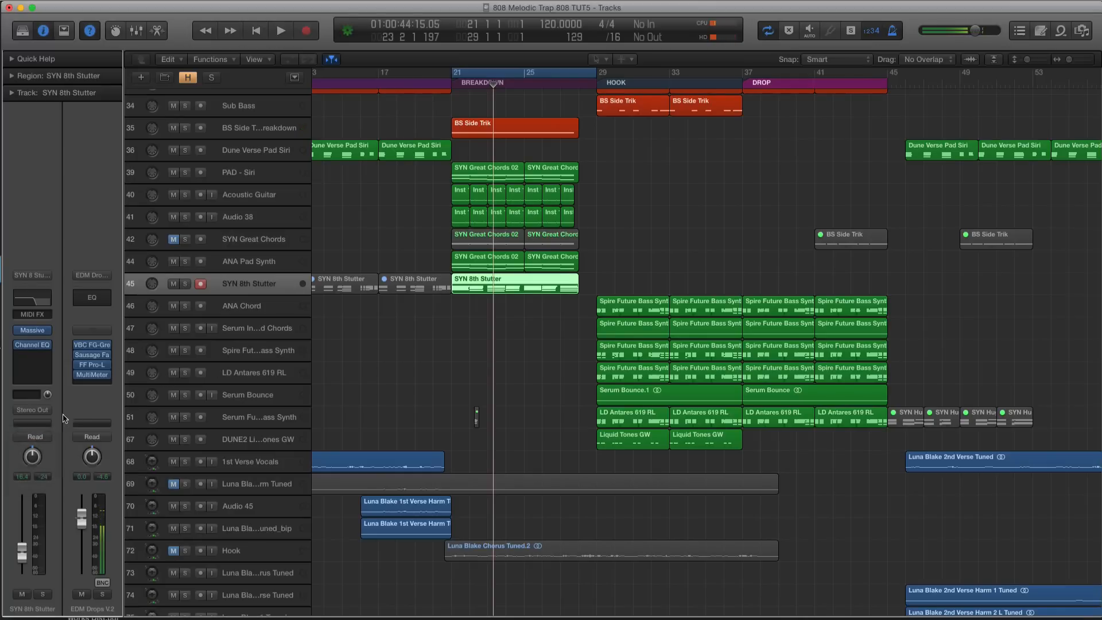
pyautogui.click(31, 437)
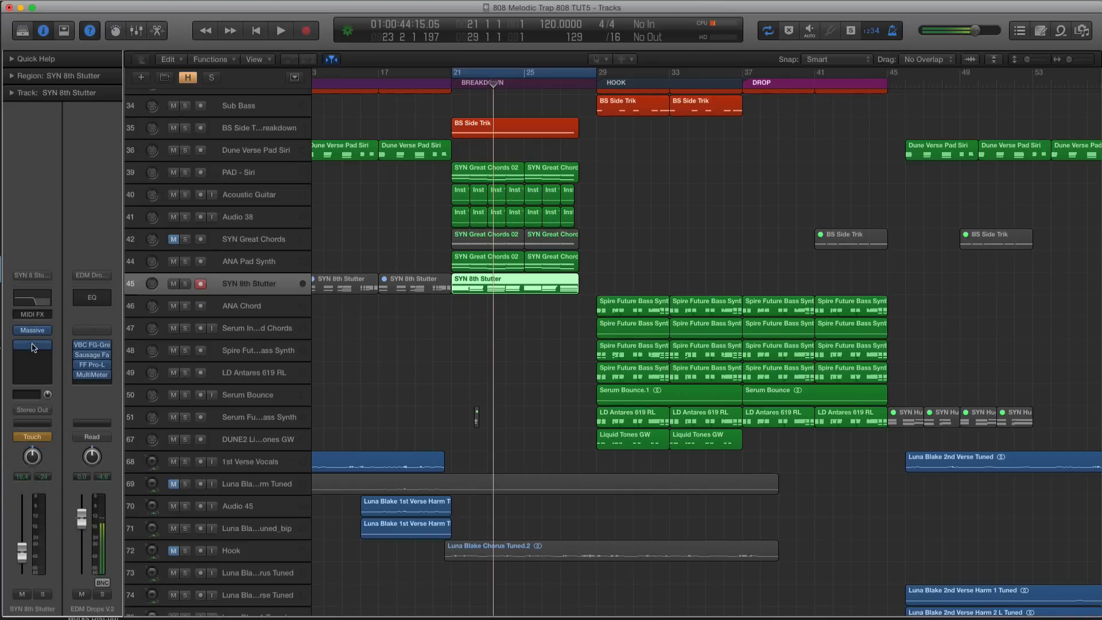
pyautogui.click(32, 345)
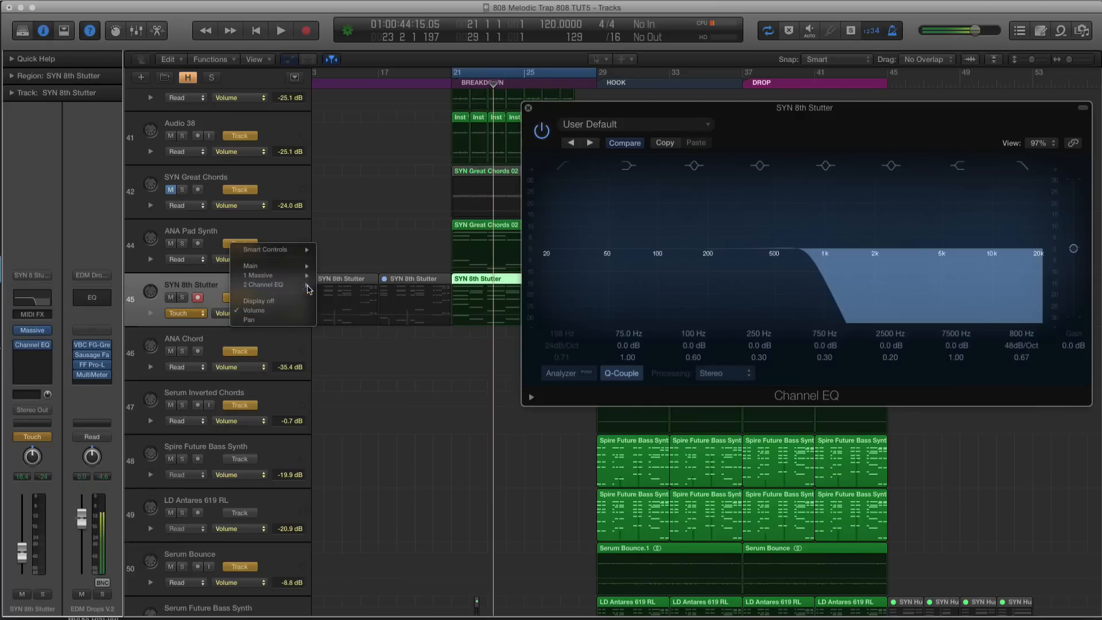
pyautogui.moveTo(259, 301)
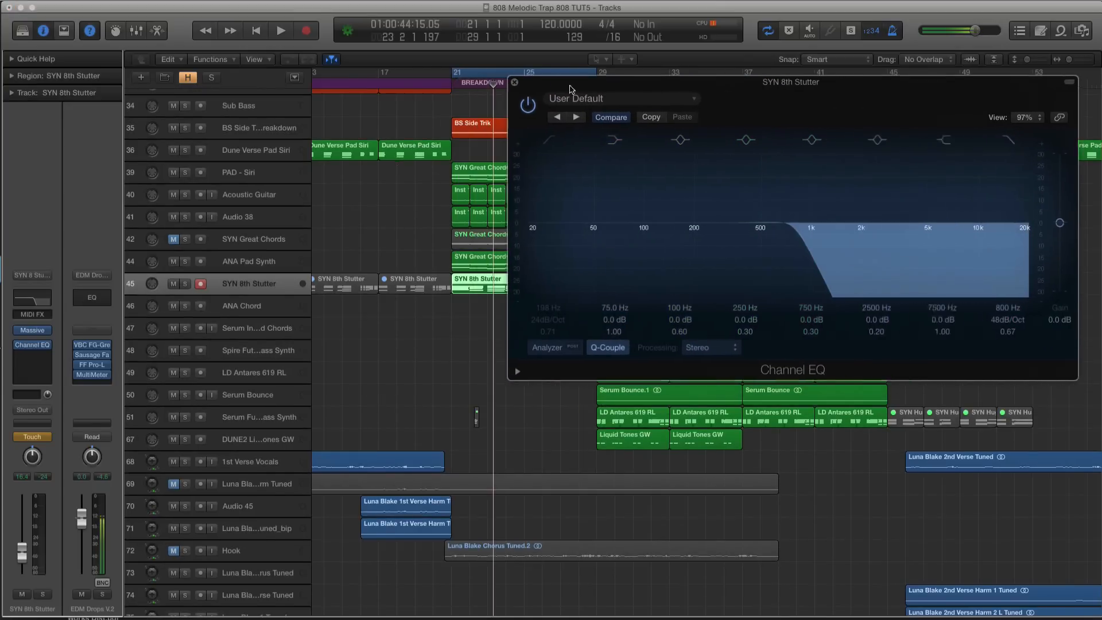
# Step: Sweep SYN 8th Stutter's Channel EQ low-pass cutoff upward from 800 Hz while recording automation
pyautogui.moveTo(570, 90); pyautogui.dragTo(654, 85)
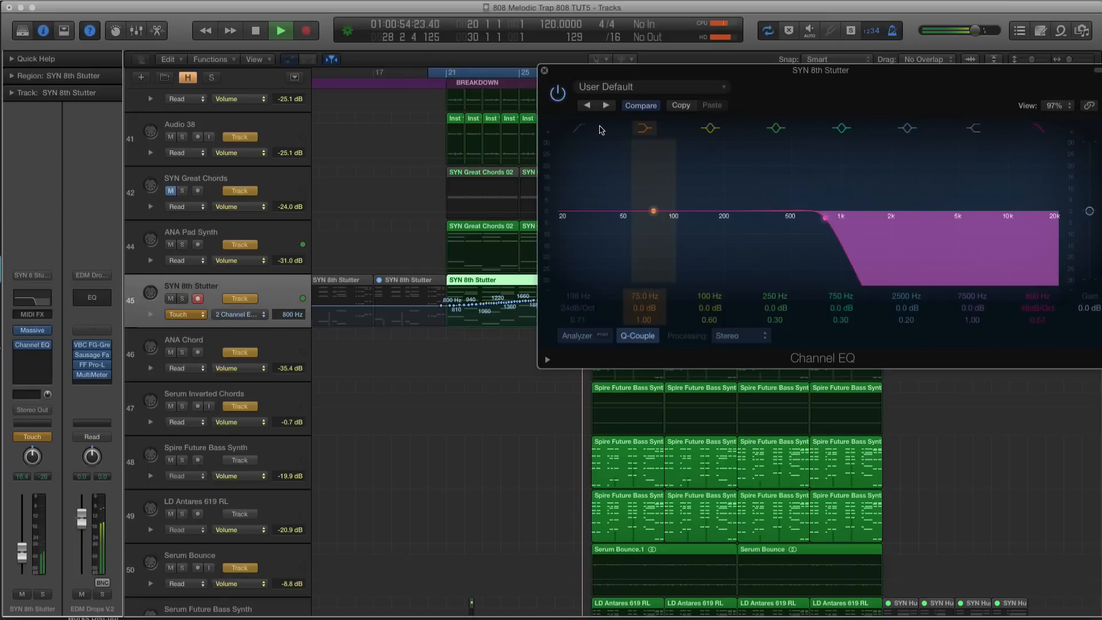
# Step: Close the Channel EQ and switch SYN 8th Stutter's automation mode back to Read
pyautogui.click(544, 70)
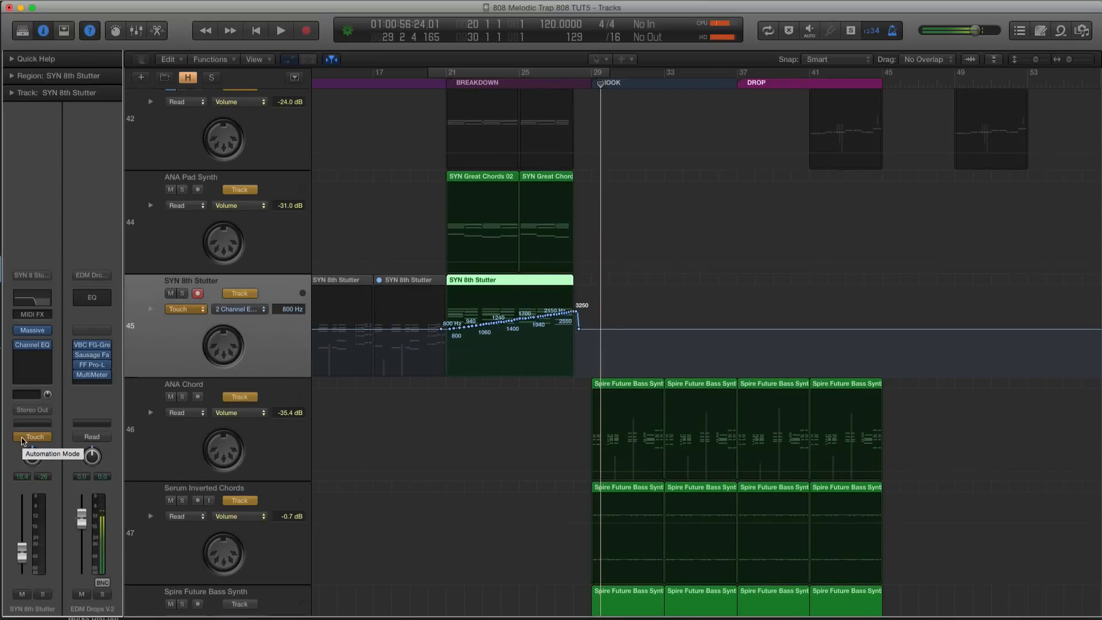
pyautogui.moveTo(335, 371)
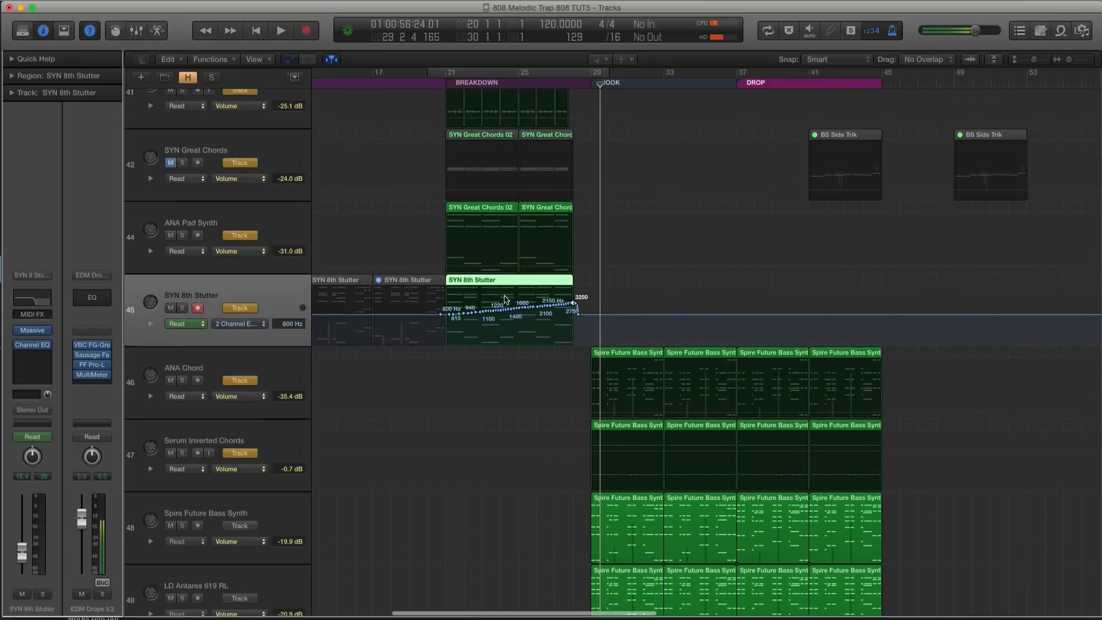
pyautogui.click(280, 30)
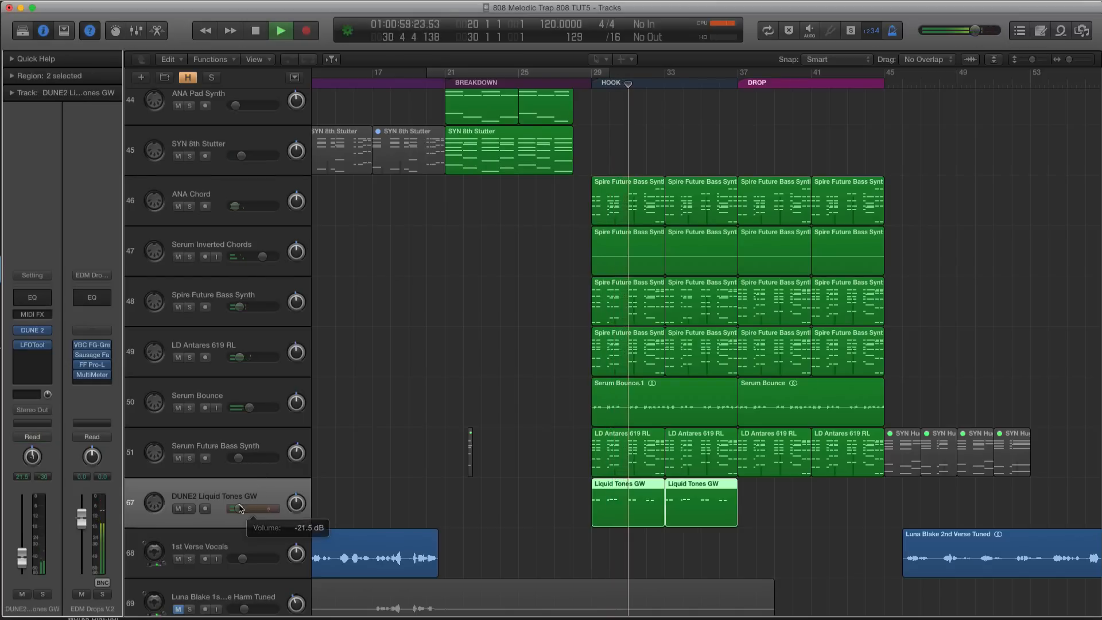
# Step: Scroll the track list down to reach the Little TB II MK track
pyautogui.scroll(-3)
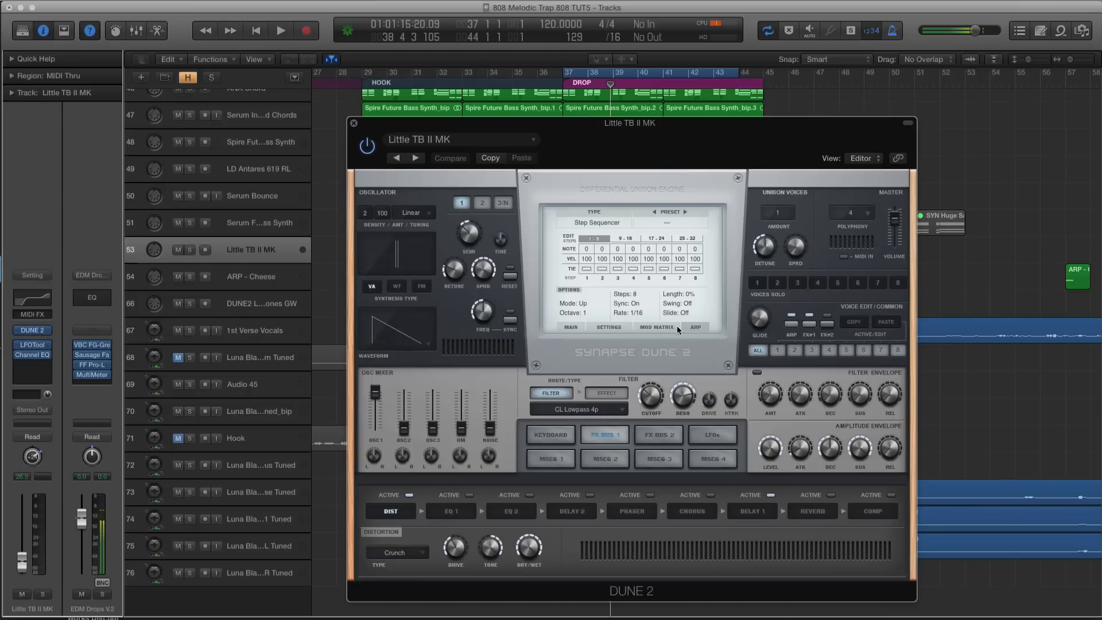
# Step: View the Little TB II MK patch description, then close the DUNE 2 window
pyautogui.click(570, 327)
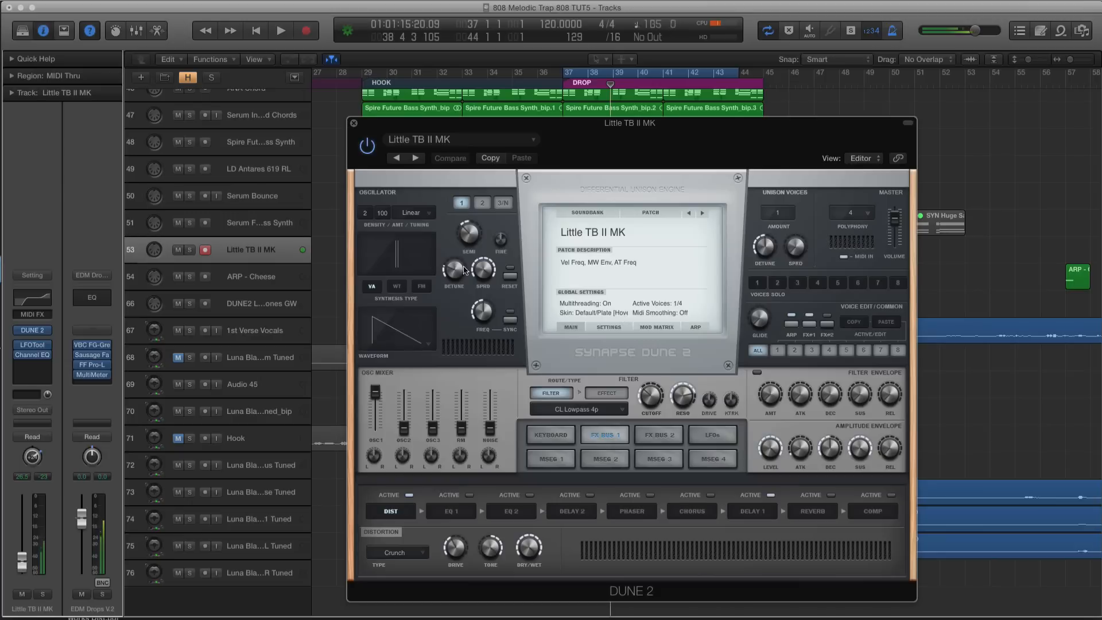
pyautogui.click(353, 123)
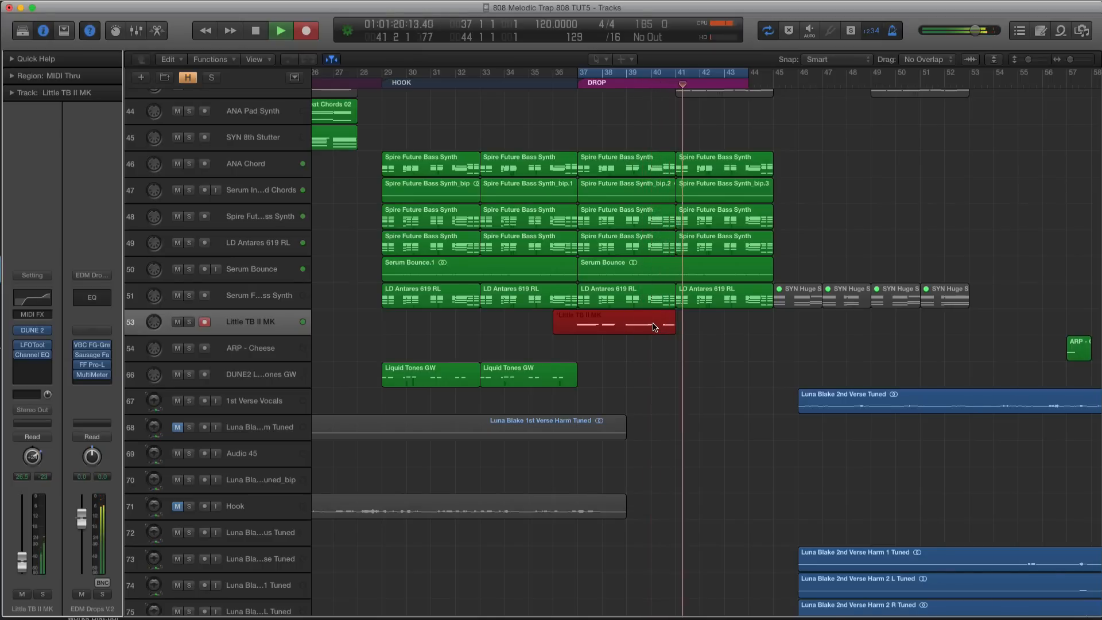
# Step: Stop recording, close the mixer, and copy the Little TB II MK region from bar 37 to bar 41
pyautogui.doubleClick(615, 323)
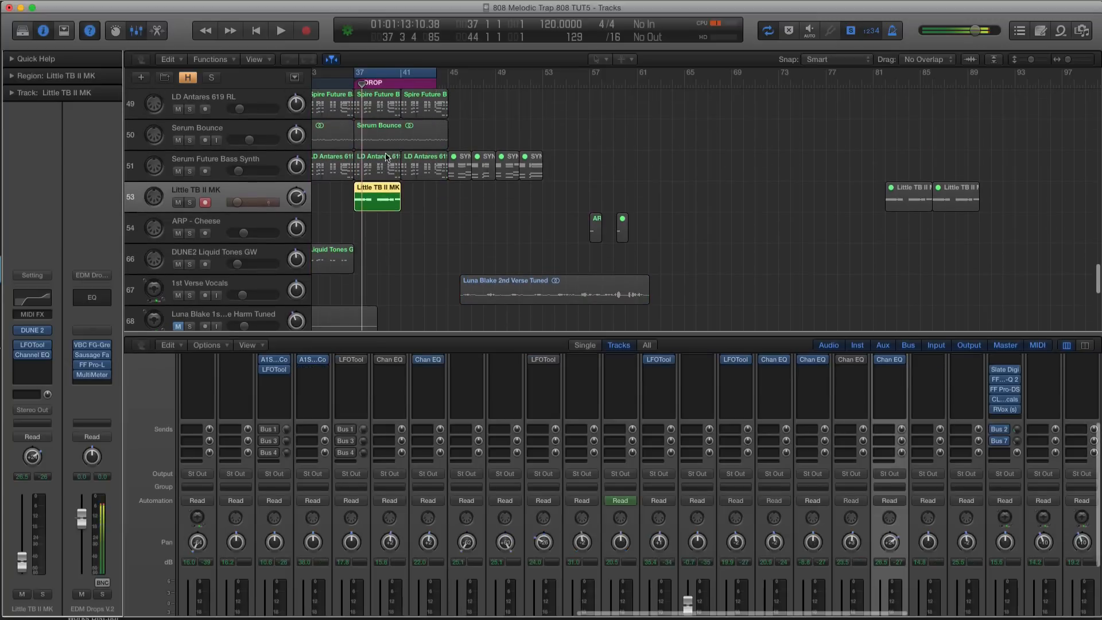
pyautogui.click(279, 32)
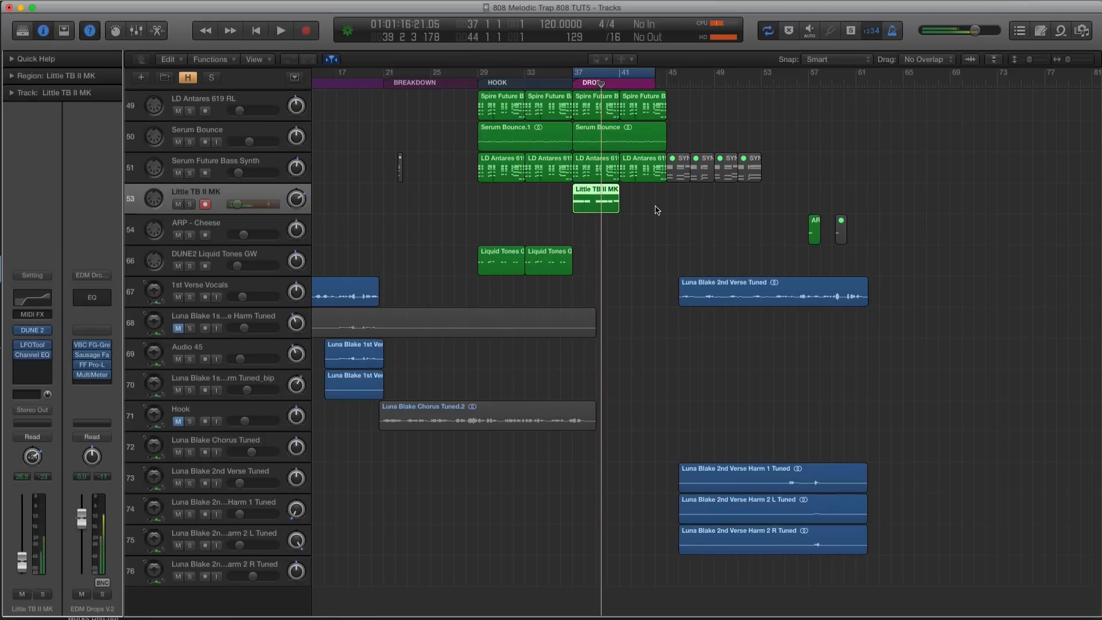
pyautogui.moveTo(595, 199); pyautogui.dragTo(639, 199)
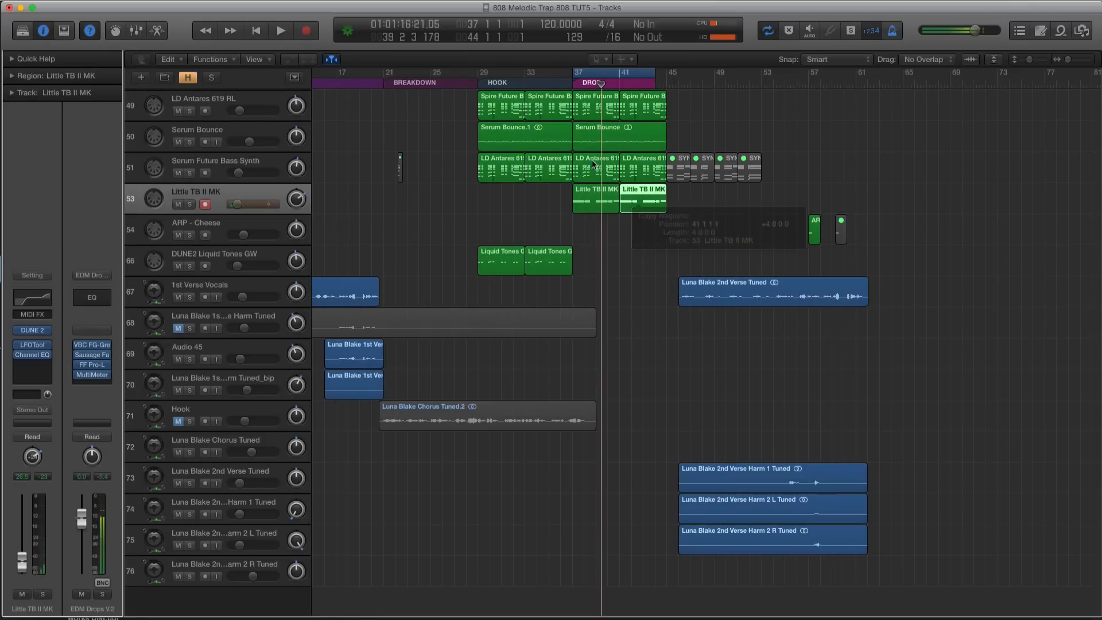
pyautogui.scroll(-3)
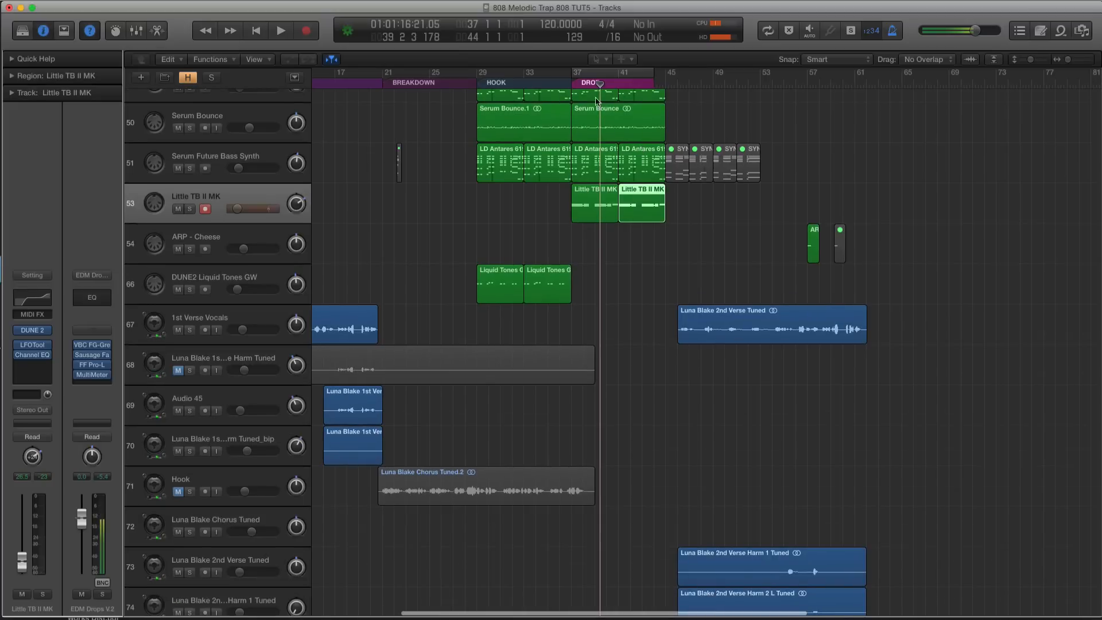
pyautogui.click(279, 29)
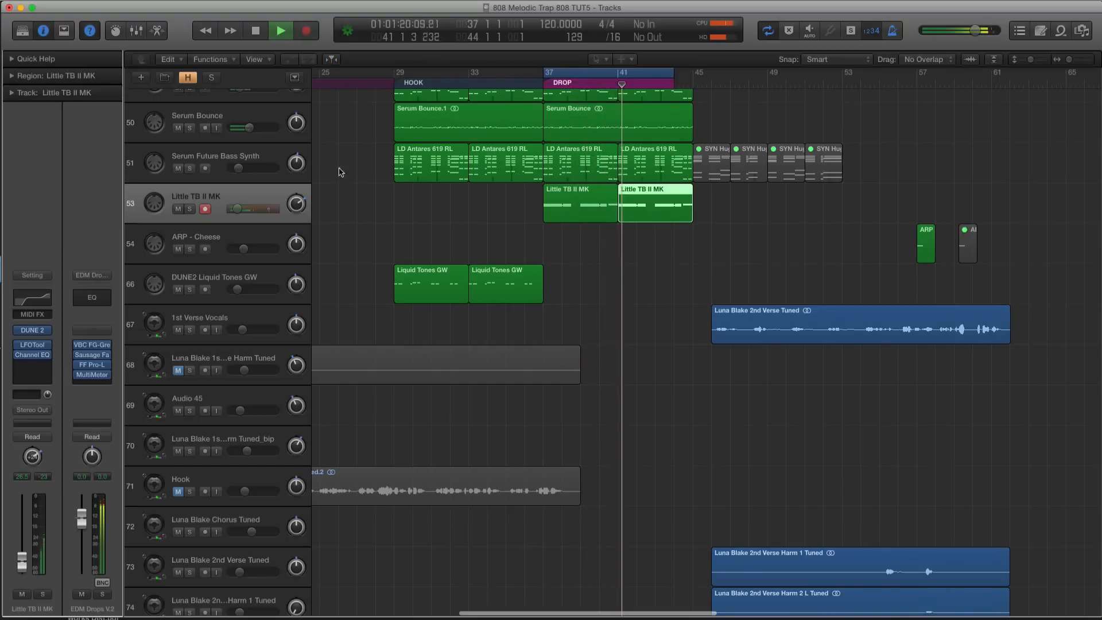
# Step: Copy the two Sub Bass regions into the drop at bar 37 and play it back
pyautogui.click(280, 31)
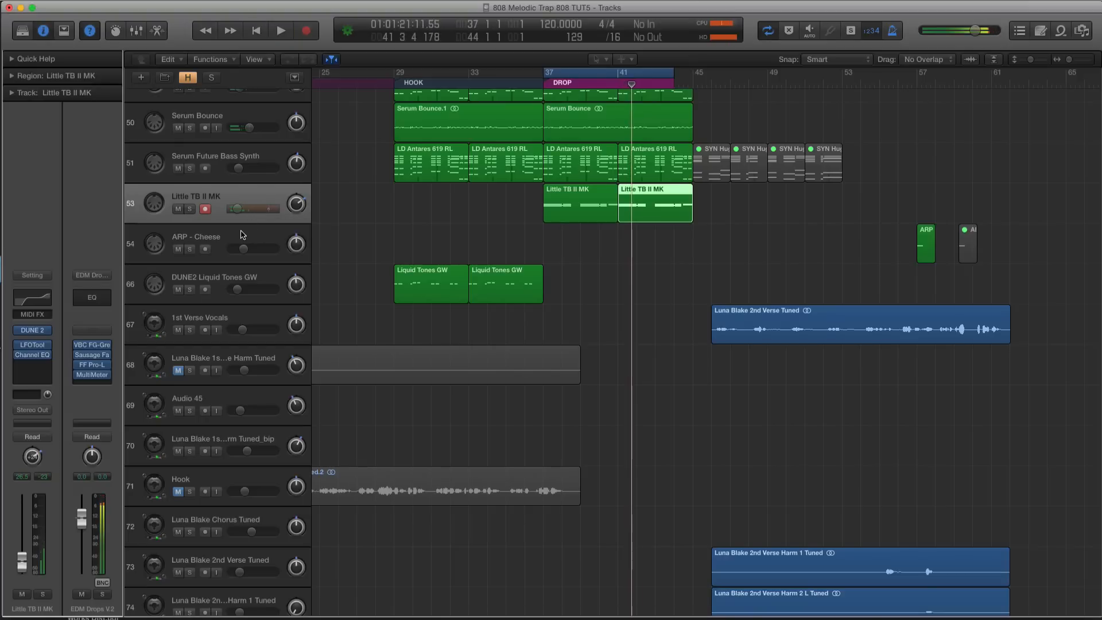
pyautogui.moveTo(241, 234)
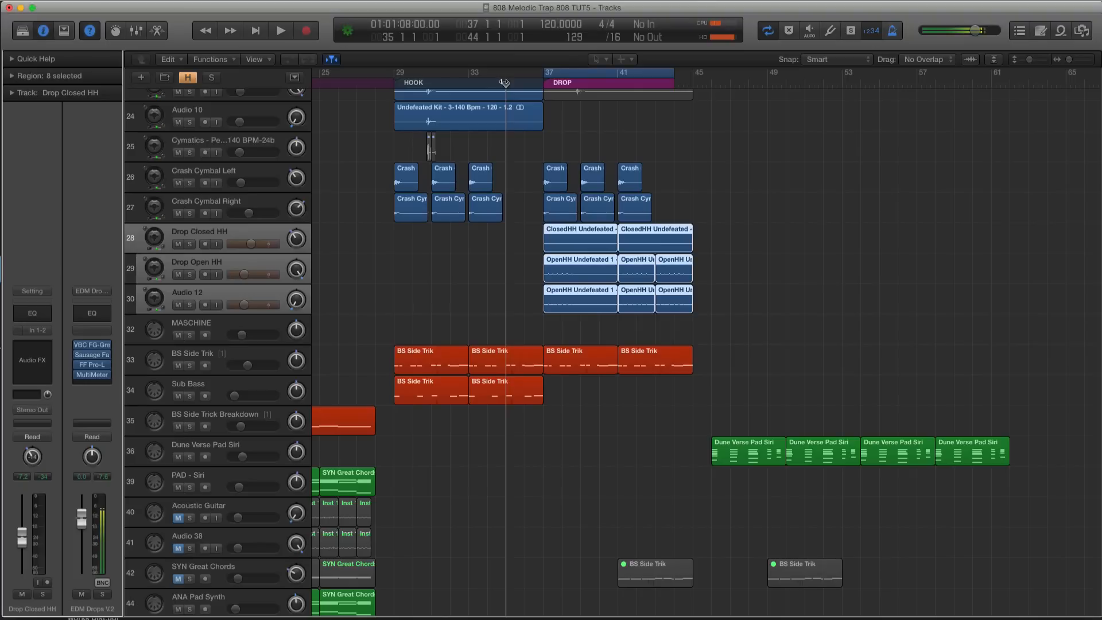
pyautogui.click(278, 30)
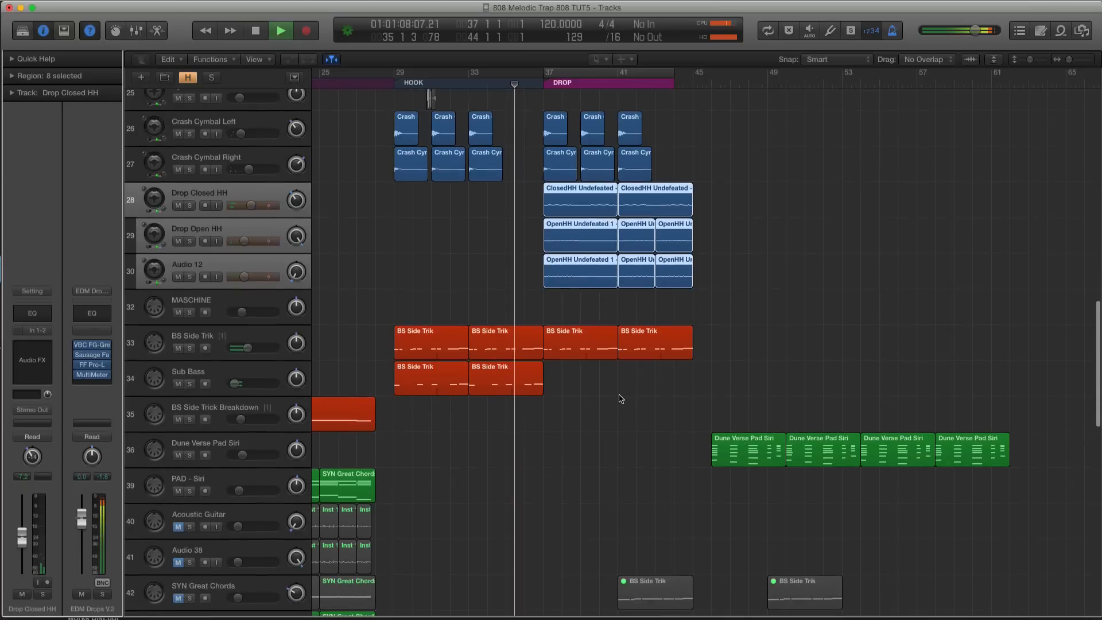
pyautogui.moveTo(435, 378); pyautogui.dragTo(587, 388)
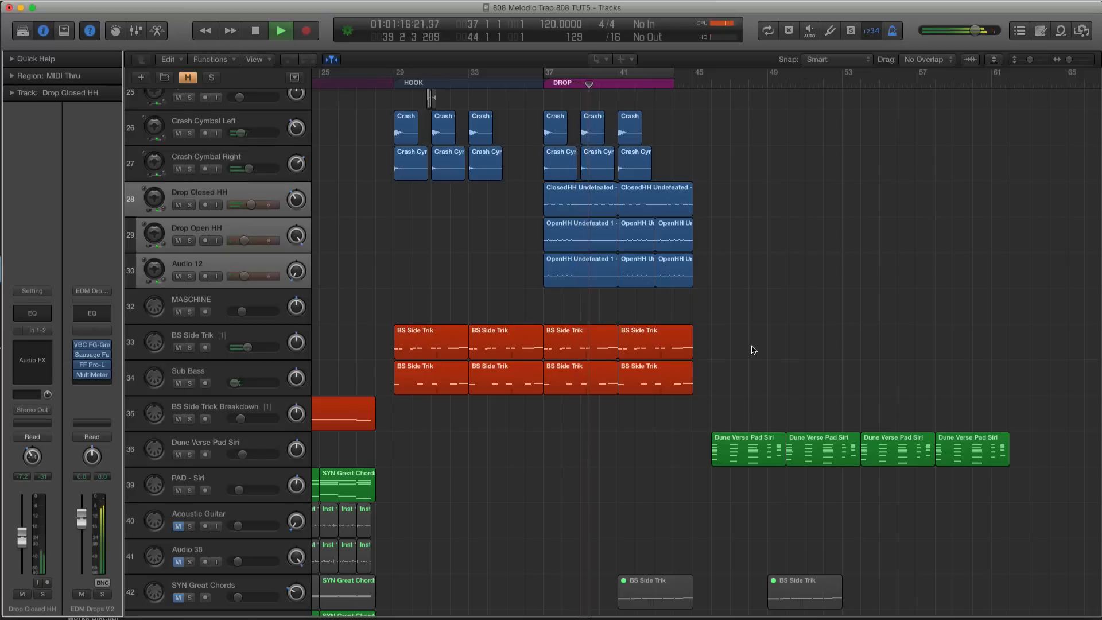
pyautogui.press('volumeup')
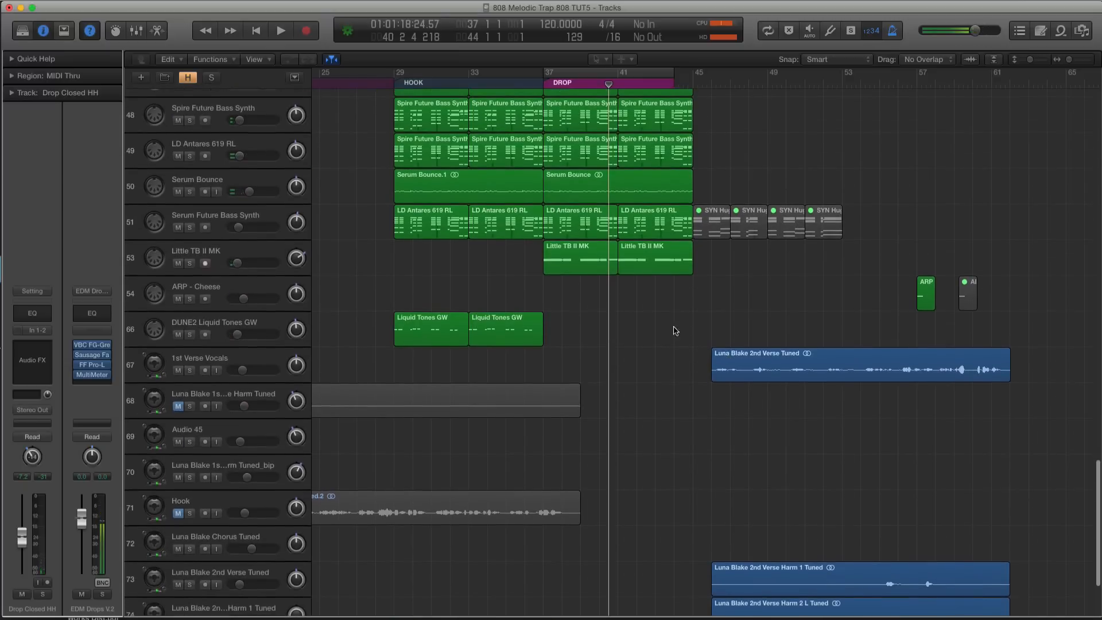
pyautogui.click(216, 291)
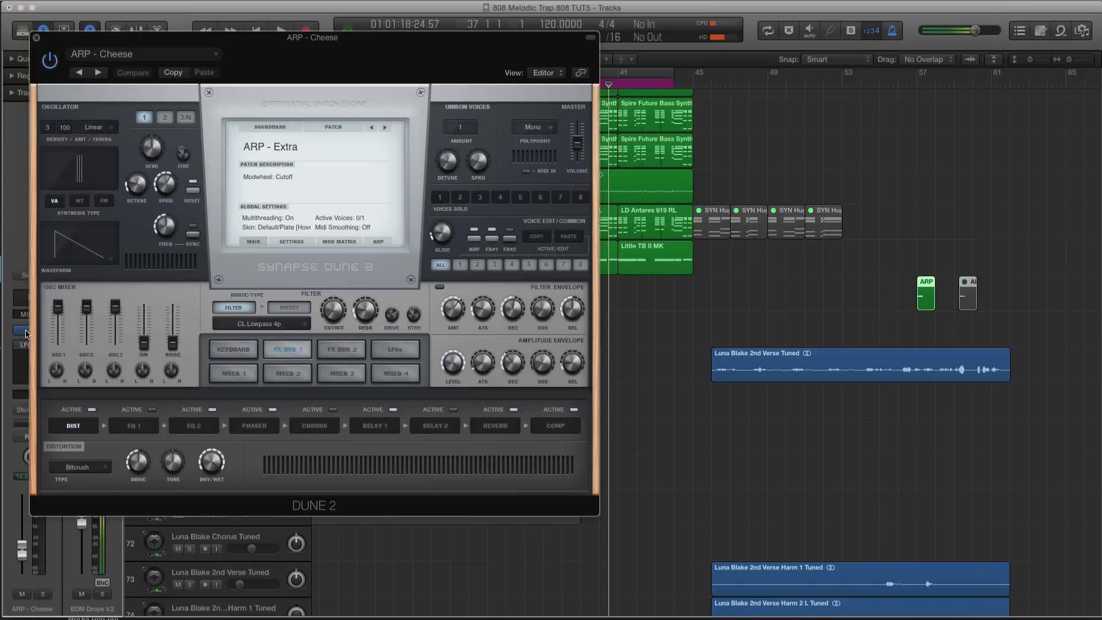
pyautogui.click(377, 241)
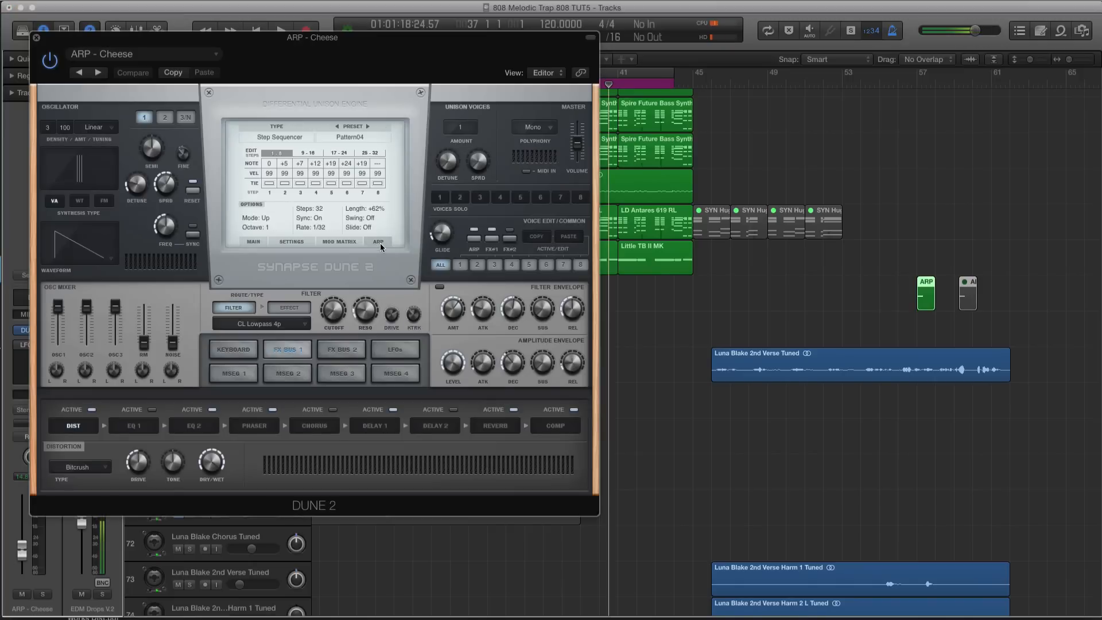
pyautogui.moveTo(332, 195)
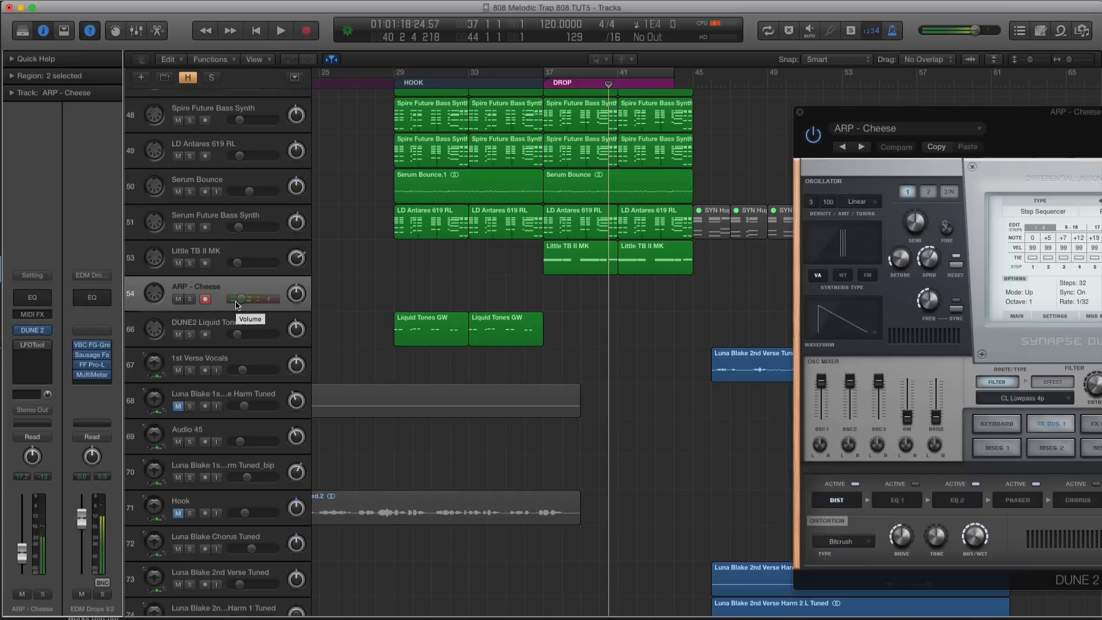
pyautogui.moveTo(226, 314)
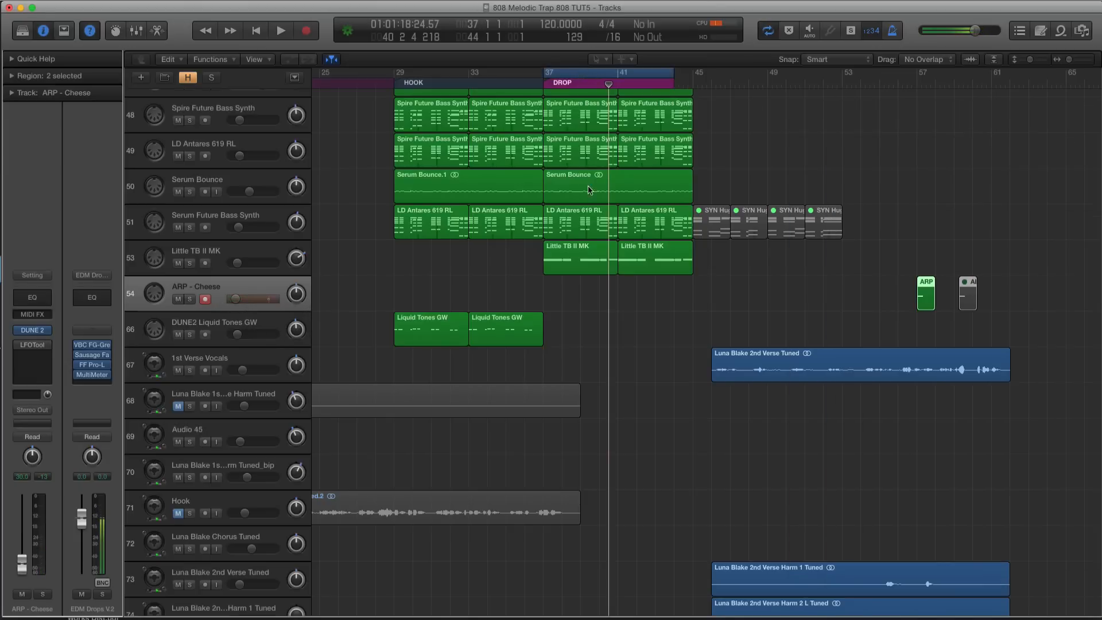
pyautogui.hscroll(3)
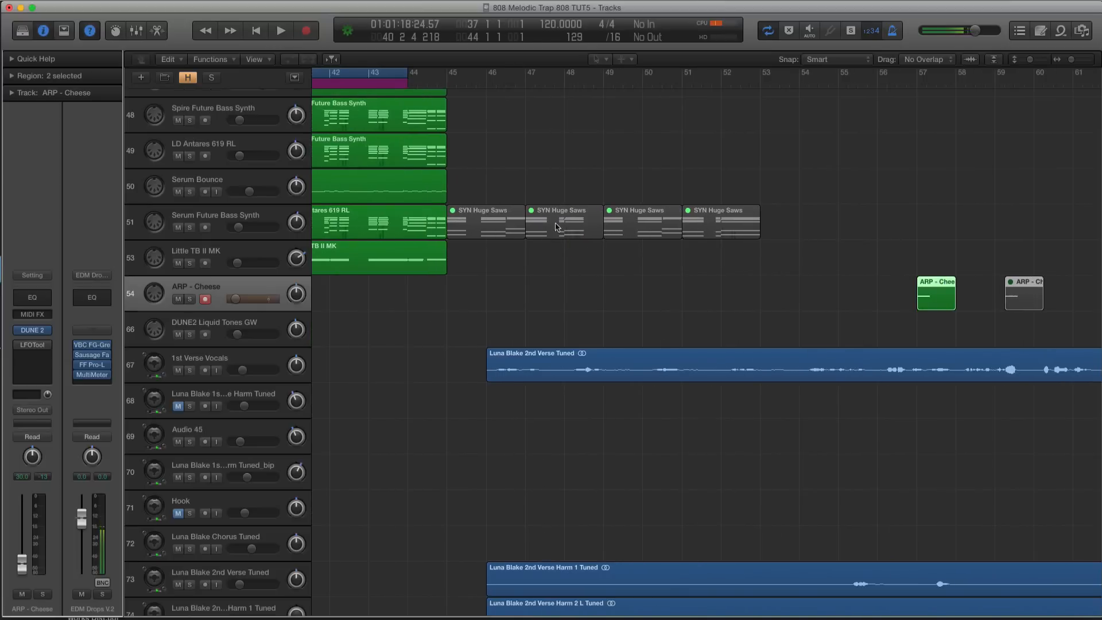
pyautogui.hscroll(-3)
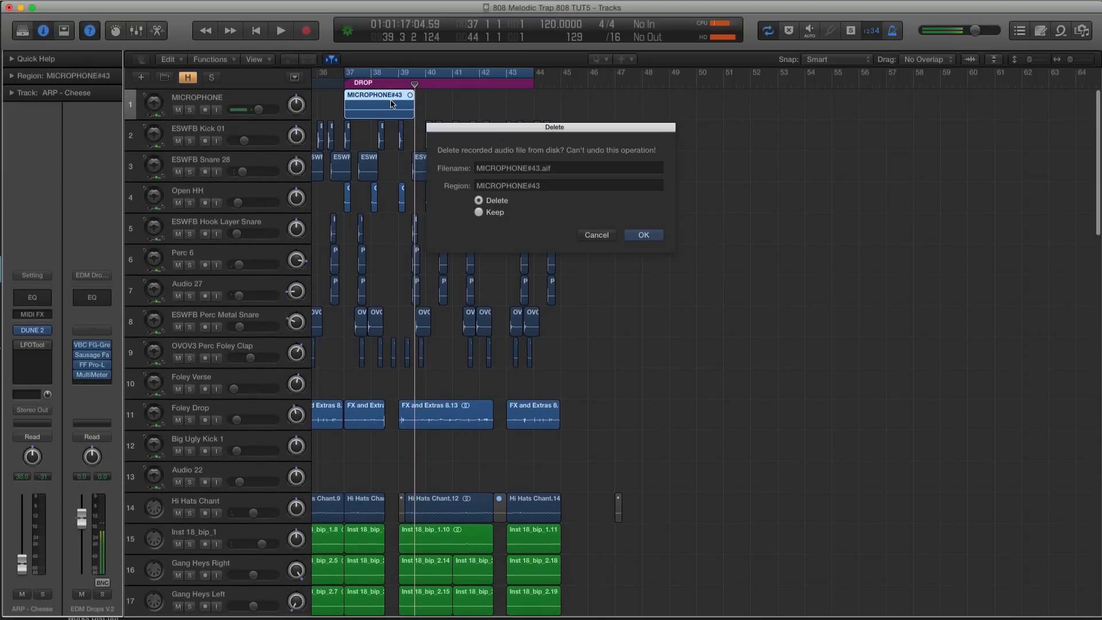
pyautogui.click(643, 235)
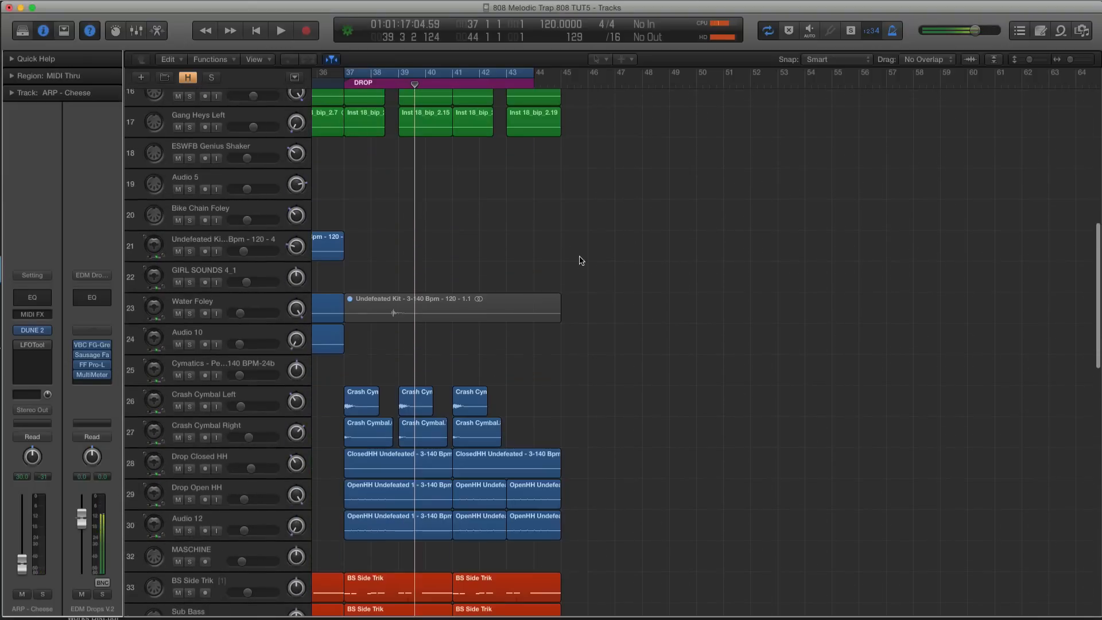
pyautogui.scroll(-3)
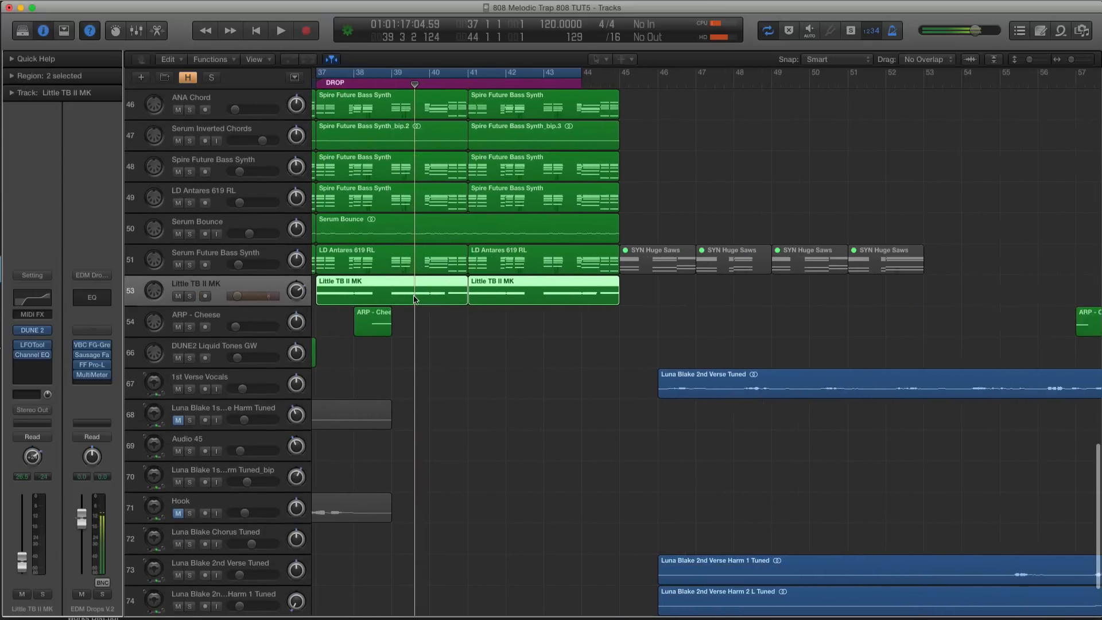
pyautogui.hscroll(-3)
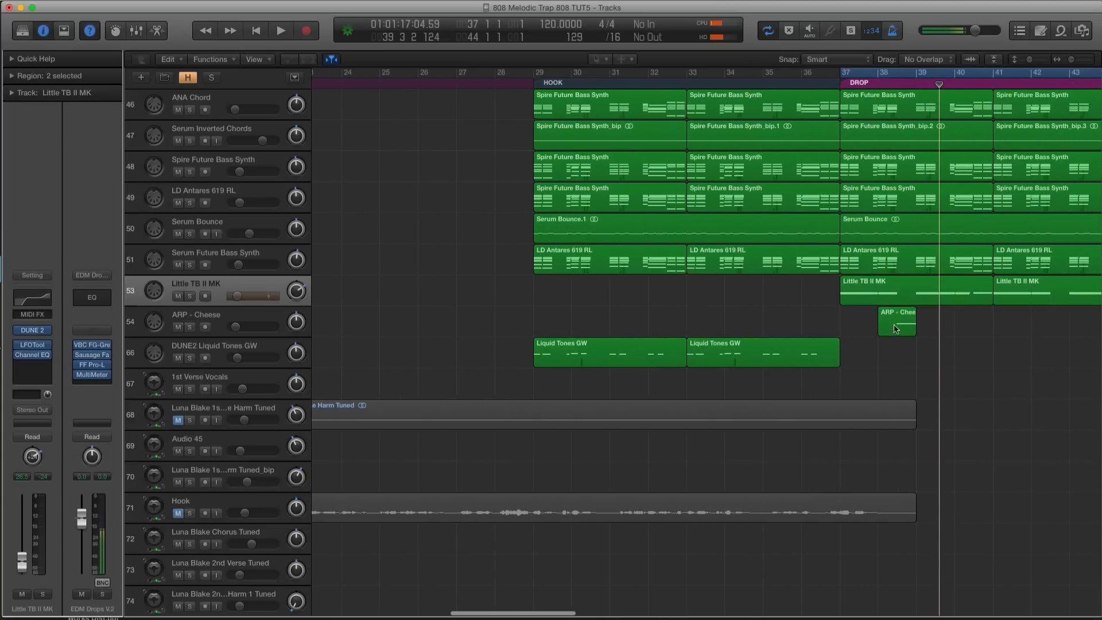
pyautogui.doubleClick(897, 322)
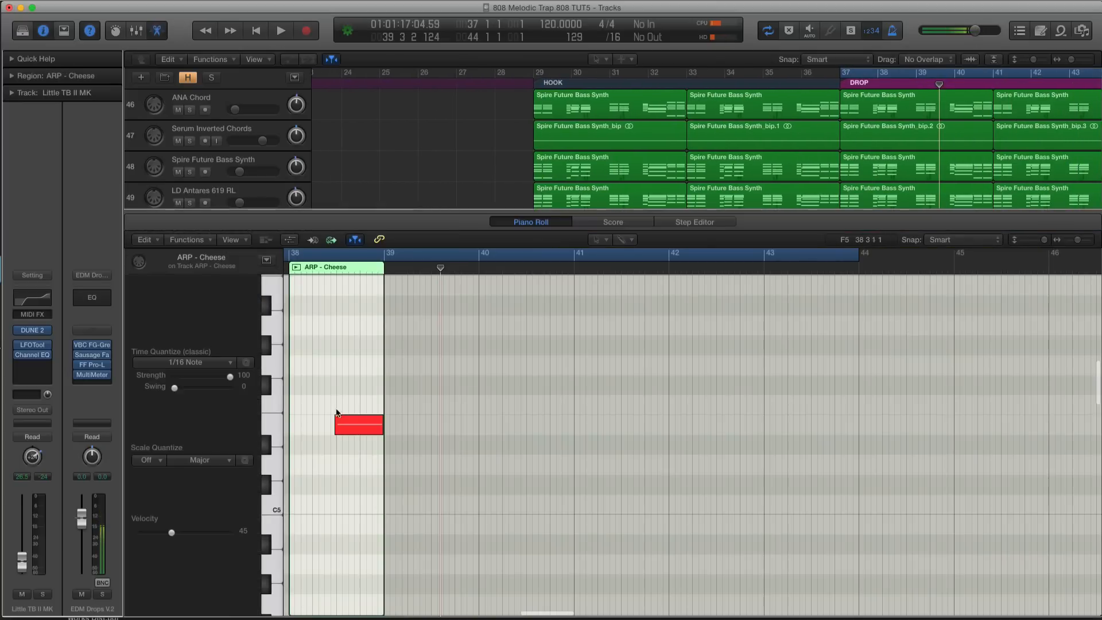
pyautogui.click(360, 423)
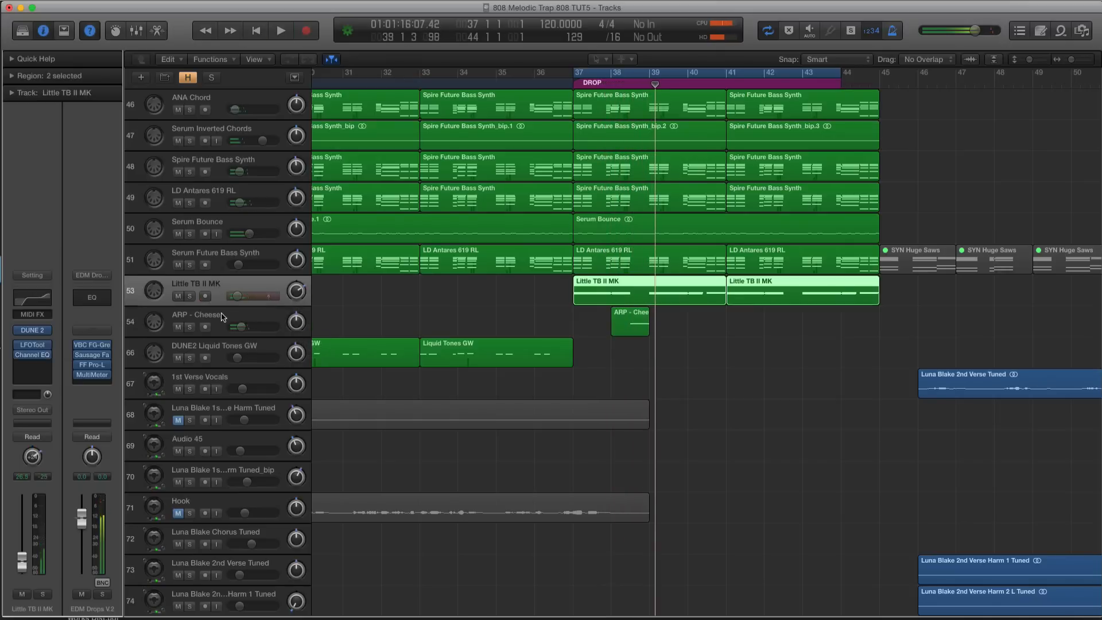
# Step: Transpose the ARP - Cheese fill region to -12 and copy it later along the drop
pyautogui.click(630, 323)
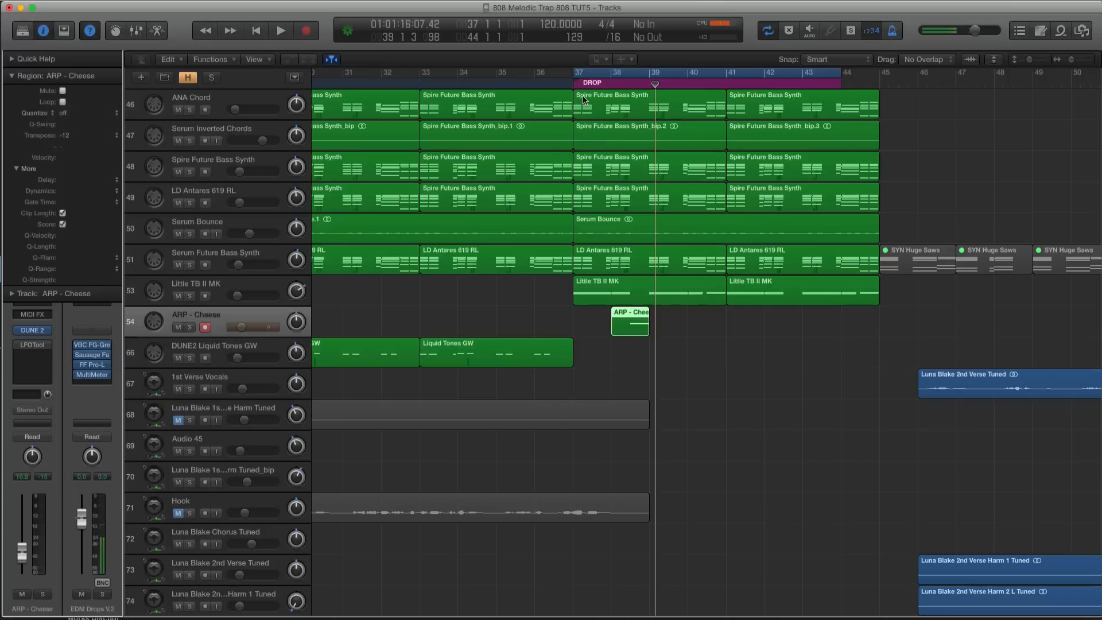
pyautogui.click(280, 30)
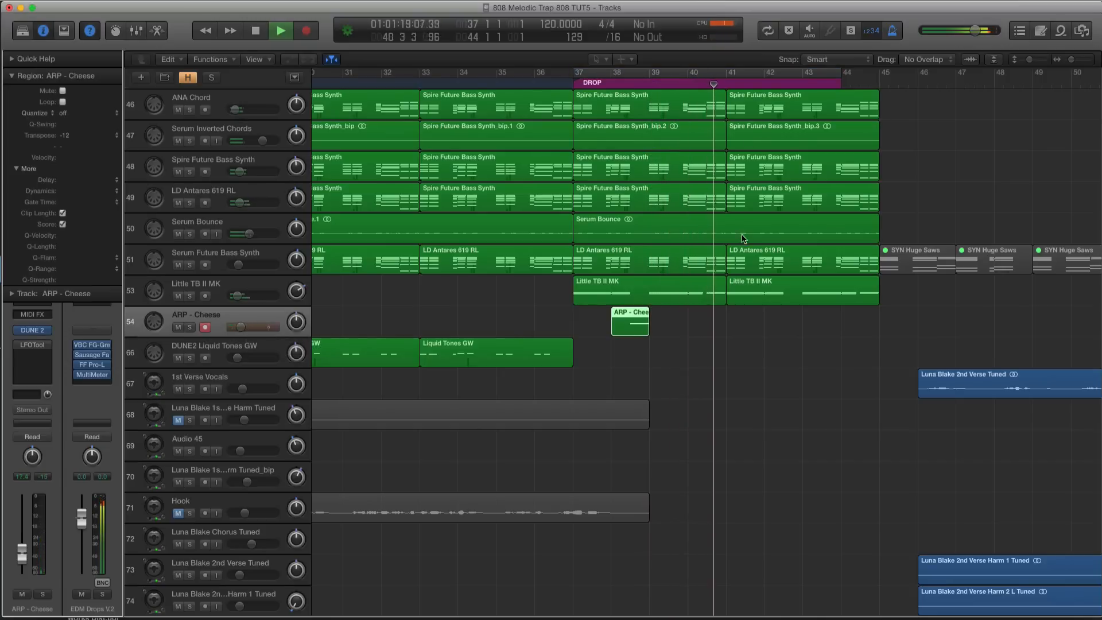
pyautogui.moveTo(630, 321); pyautogui.dragTo(784, 321)
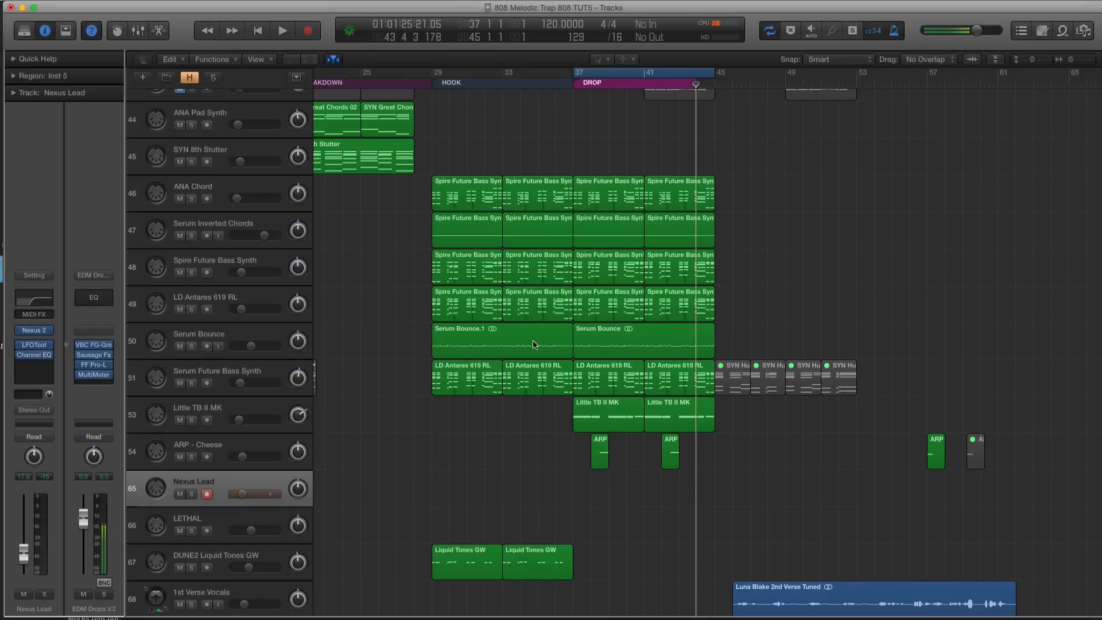
pyautogui.moveTo(529, 338)
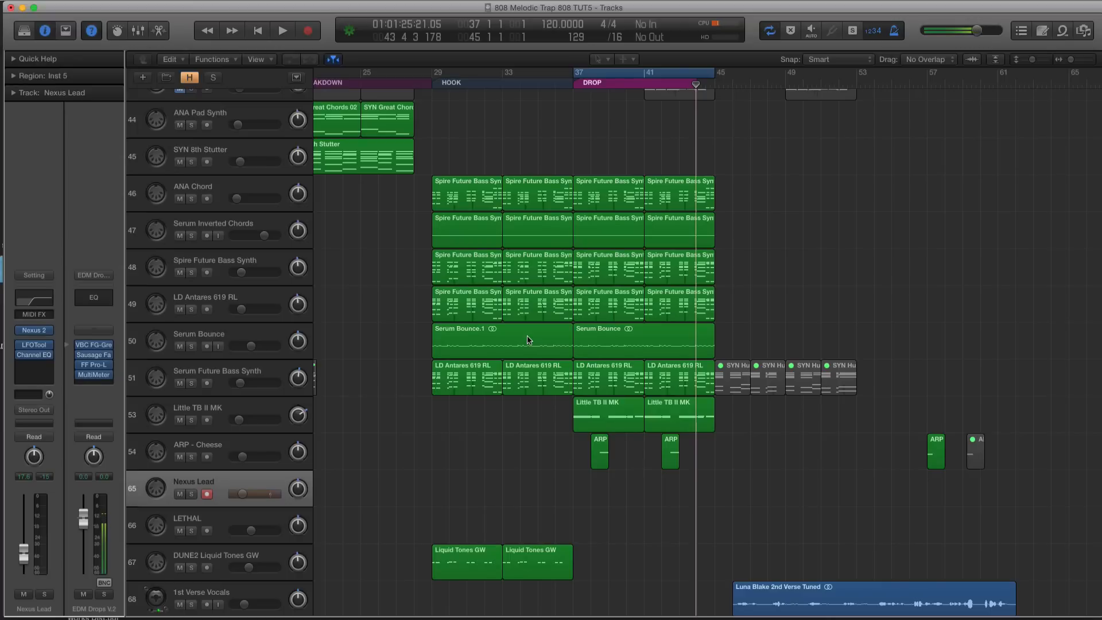
pyautogui.click(295, 77)
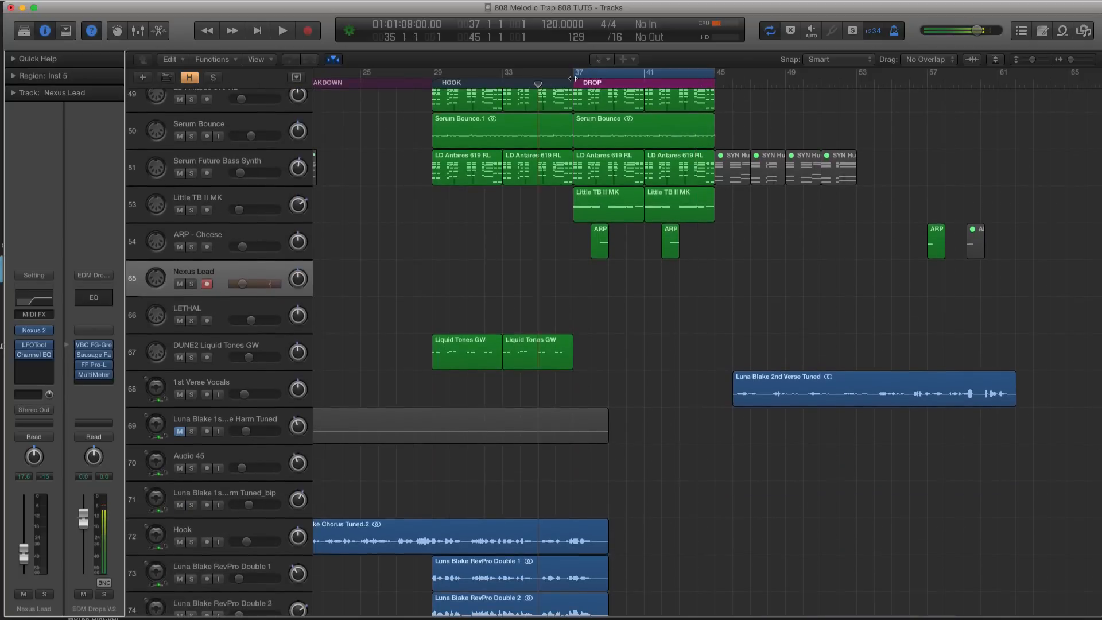
pyautogui.click(282, 29)
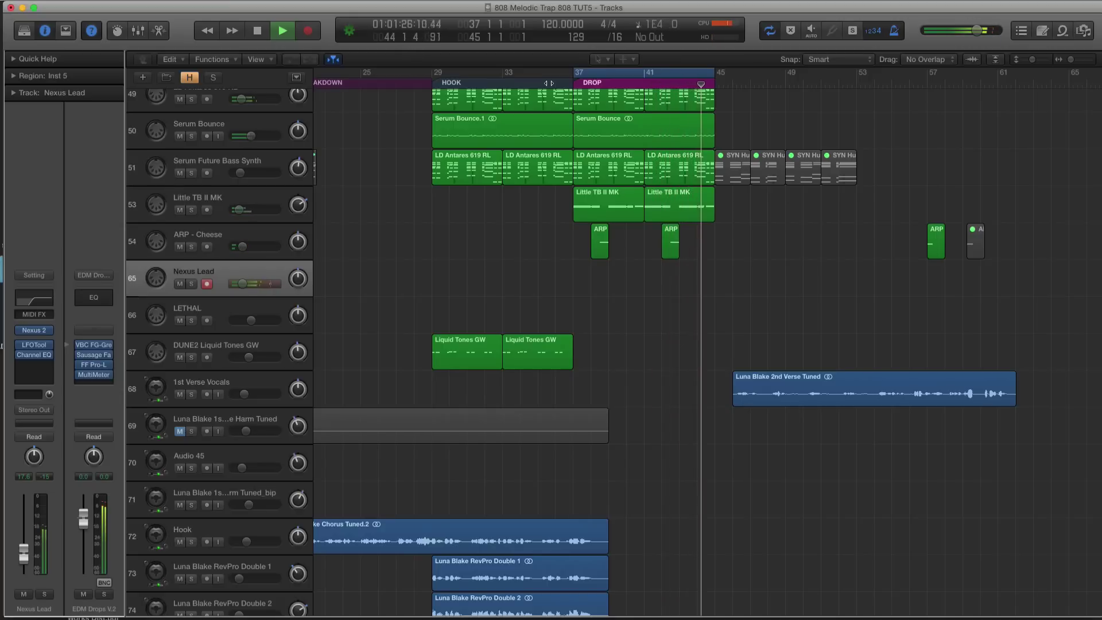
pyautogui.click(282, 31)
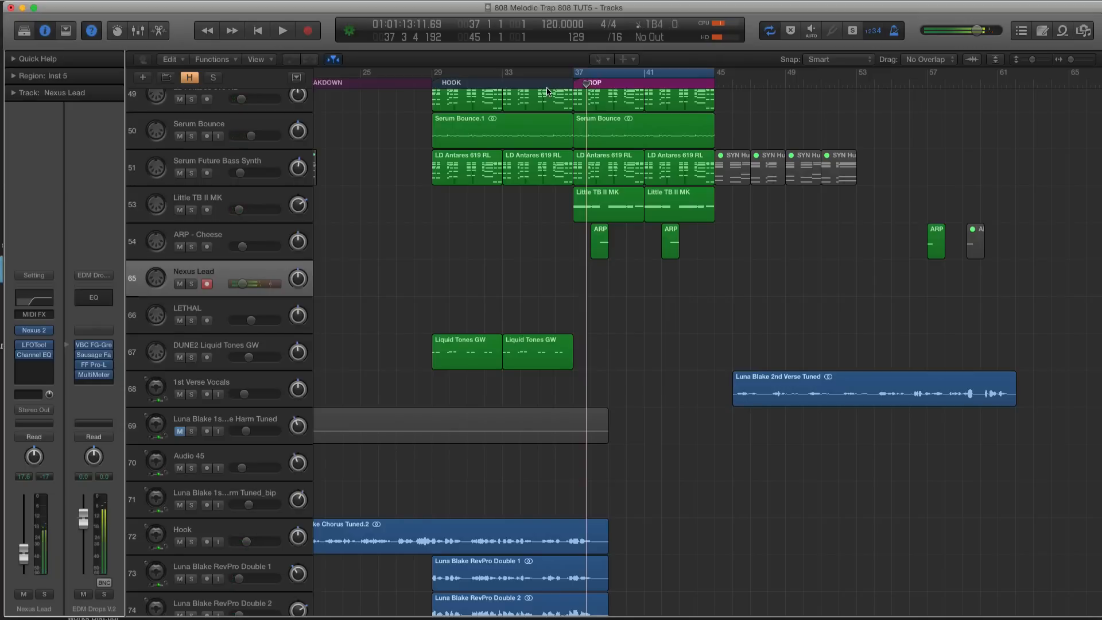
pyautogui.click(279, 30)
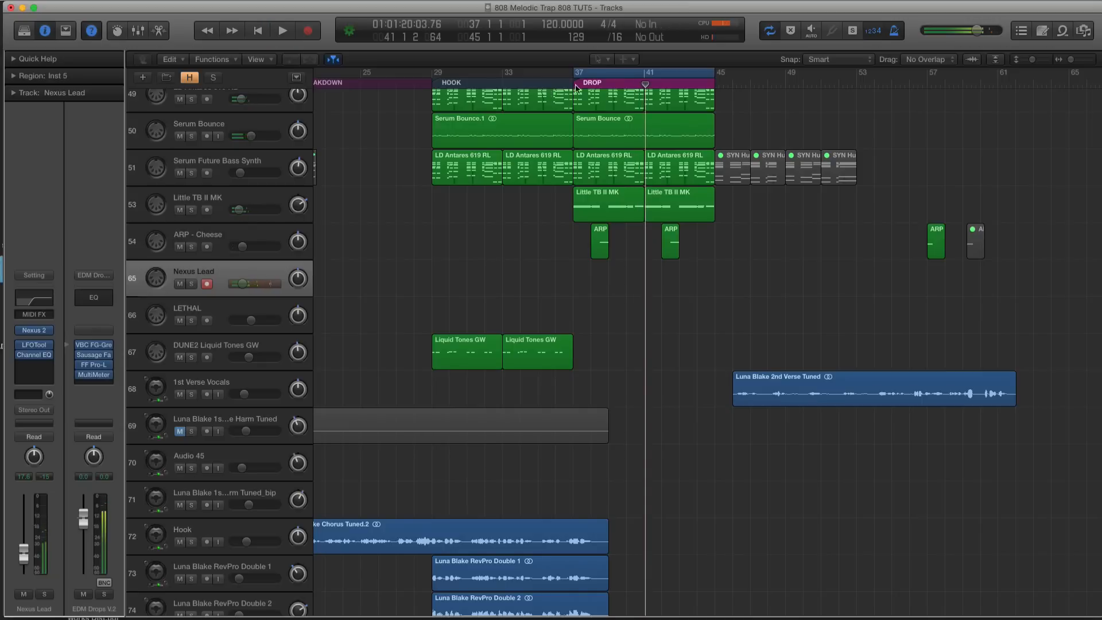
pyautogui.moveTo(584, 178)
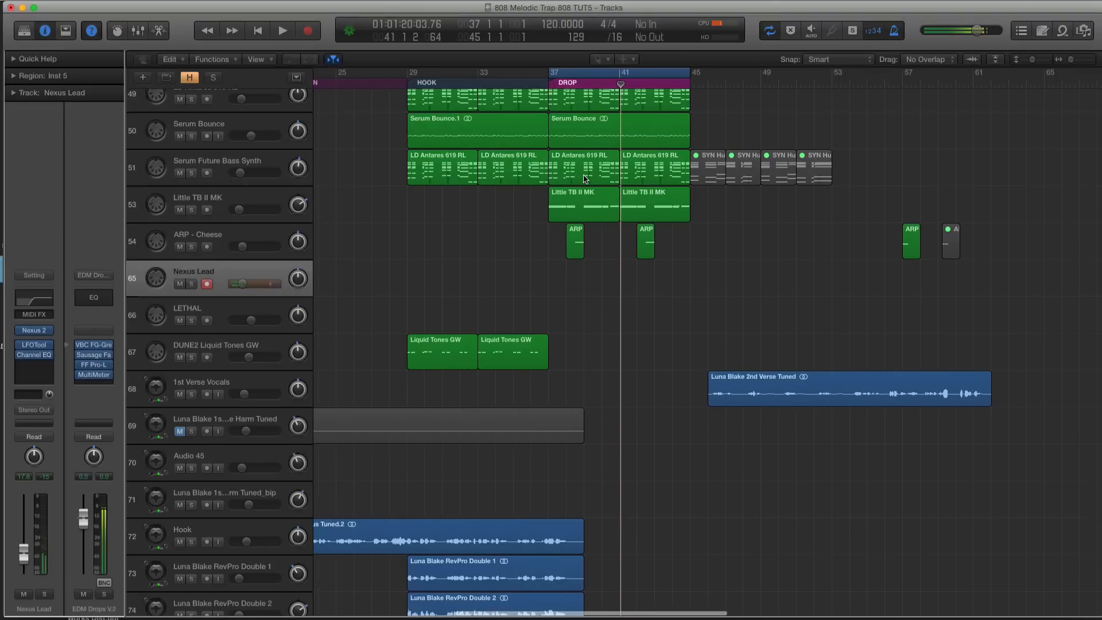
# Step: Inspect the Nexus Lead melody's notes at bar 37 in the Piano Roll, then hide the editor
pyautogui.click(280, 30)
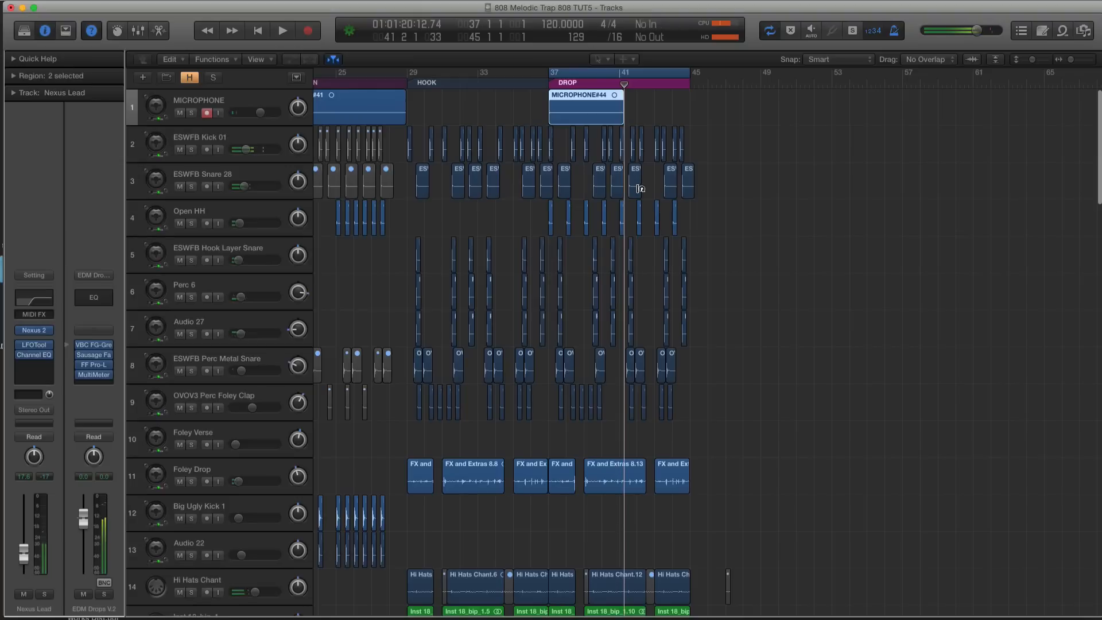
pyautogui.scroll(-3)
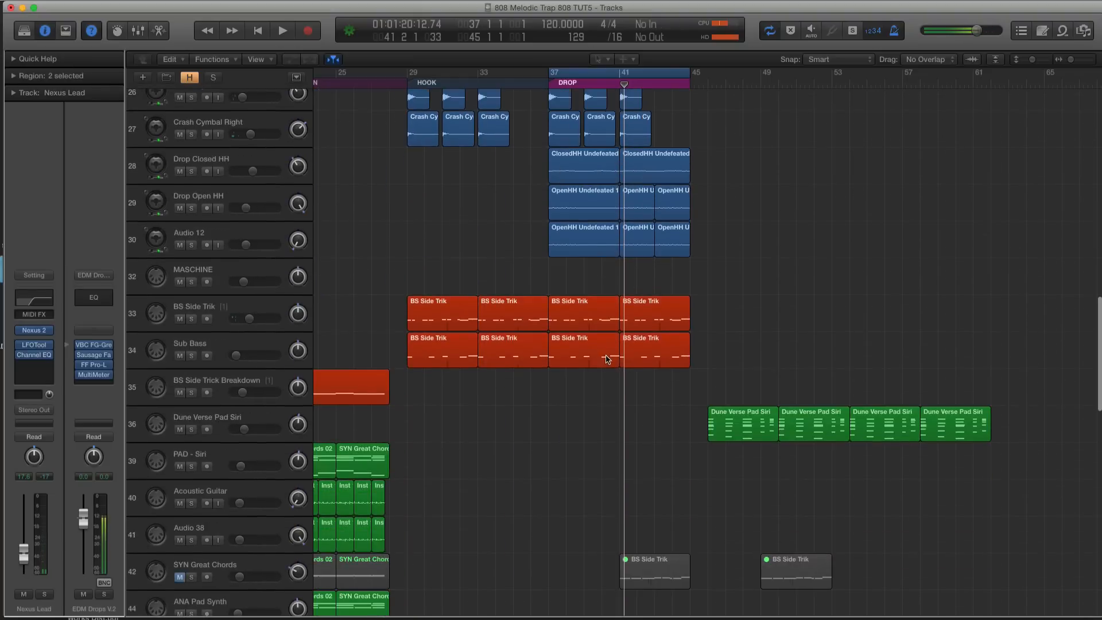
pyautogui.scroll(-3)
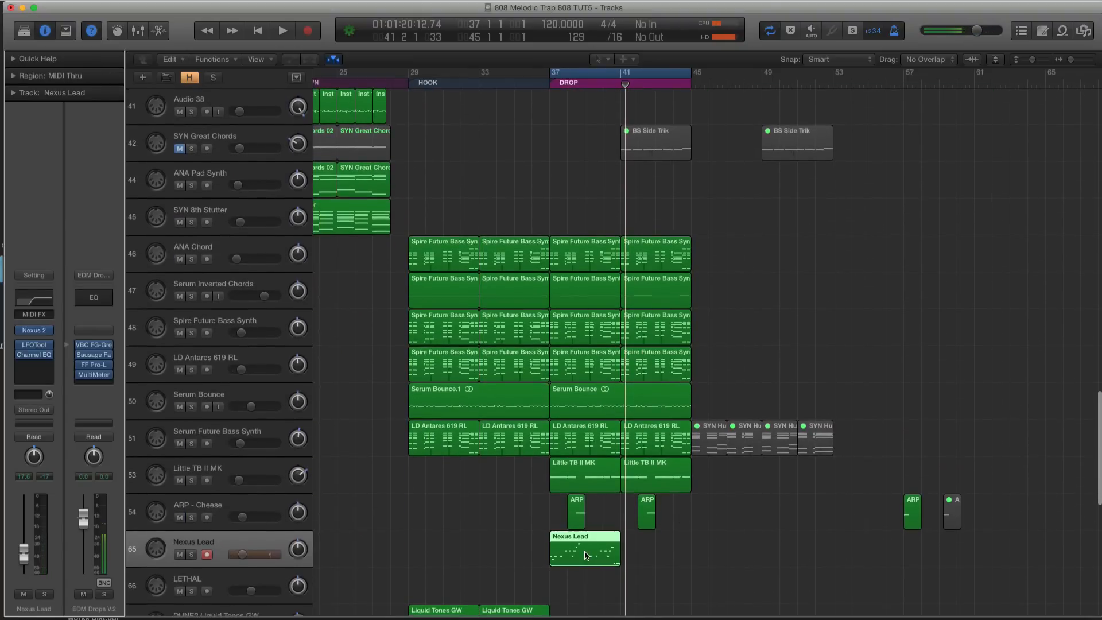
pyautogui.doubleClick(584, 555)
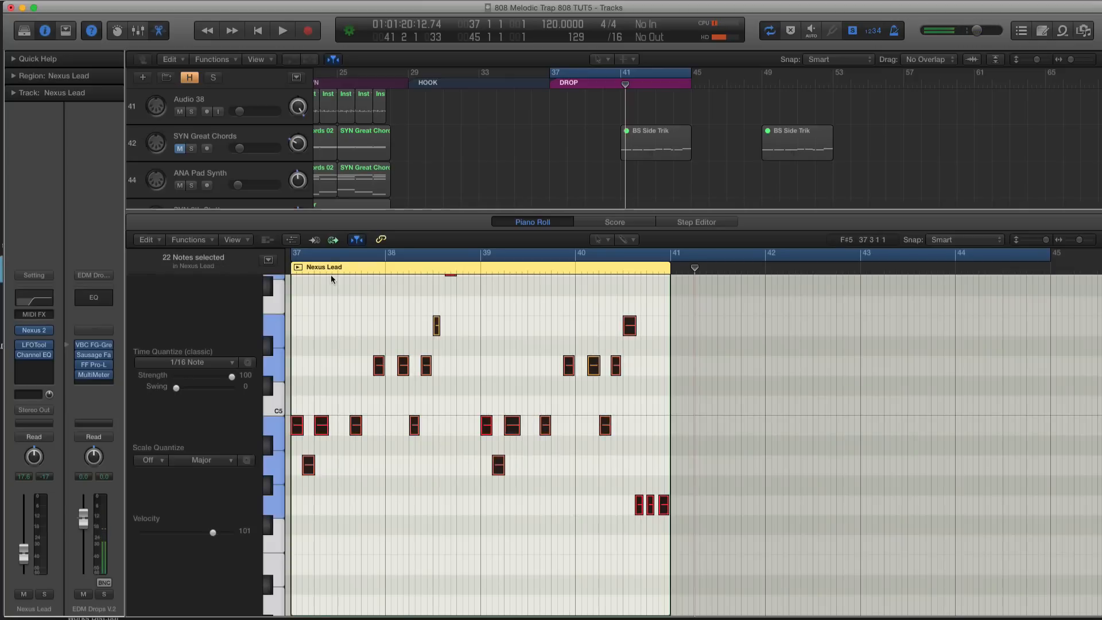
pyautogui.click(280, 29)
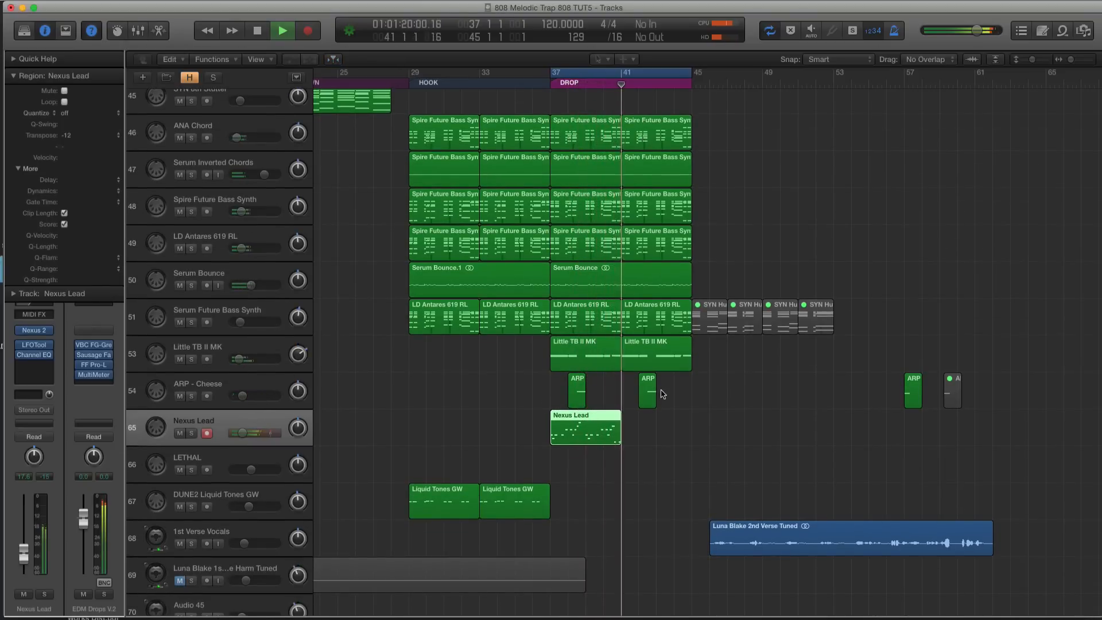
# Step: Repeat Nexus Lead at bar 41, transpose the LETHAL copy -24, and lower LETHAL to -15.6 dB
pyautogui.moveTo(585, 425); pyautogui.dragTo(654, 426)
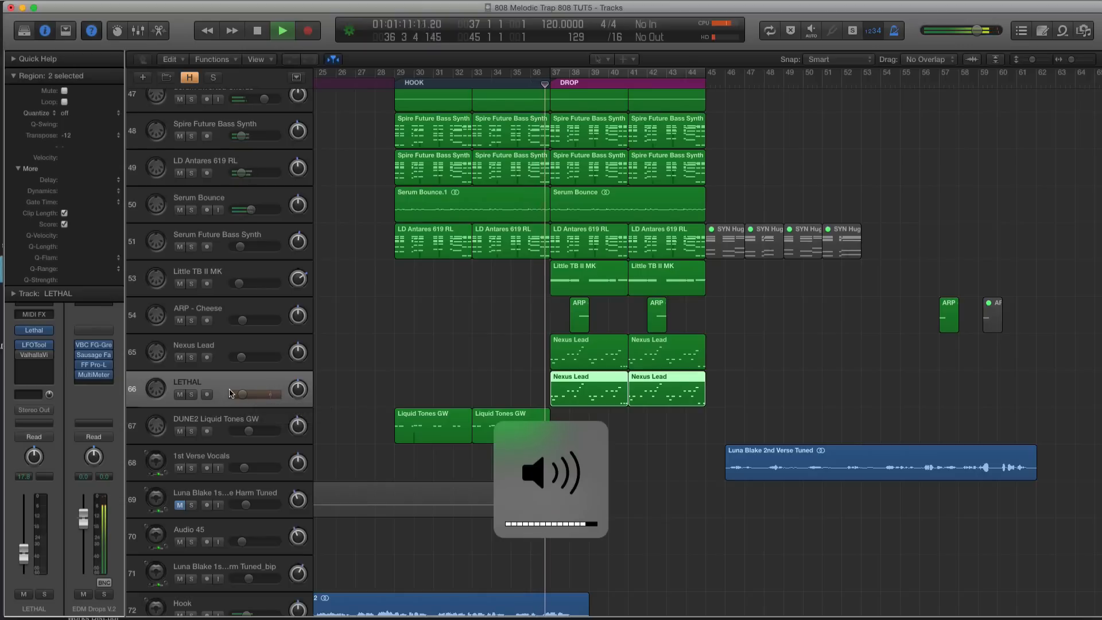
pyautogui.moveTo(253, 392); pyautogui.dragTo(250, 392)
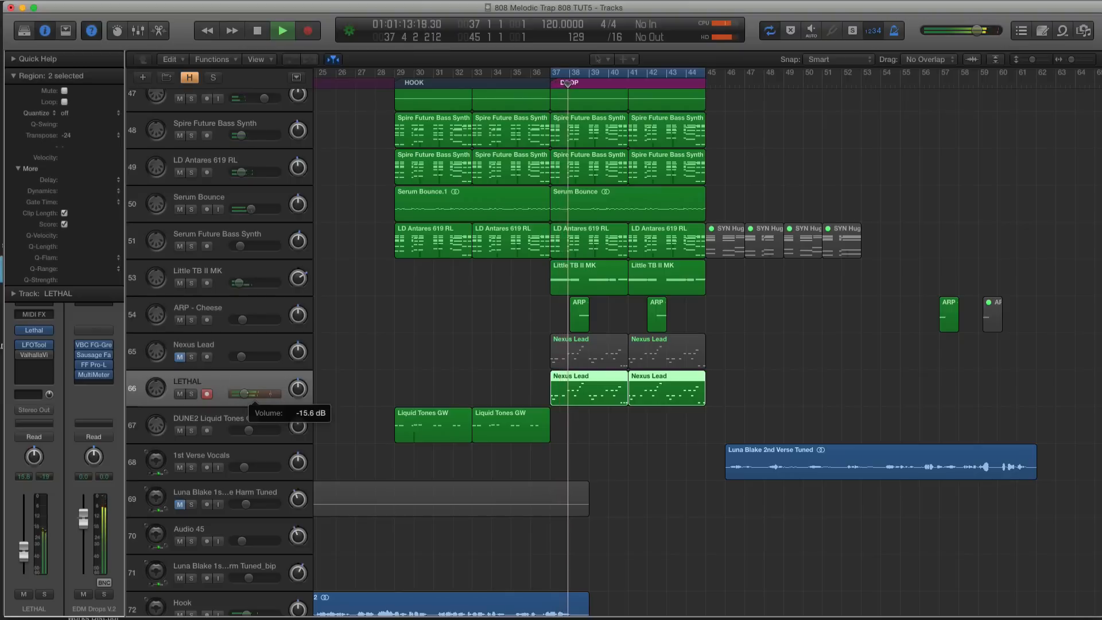
pyautogui.moveTo(249, 394); pyautogui.dragTo(247, 394)
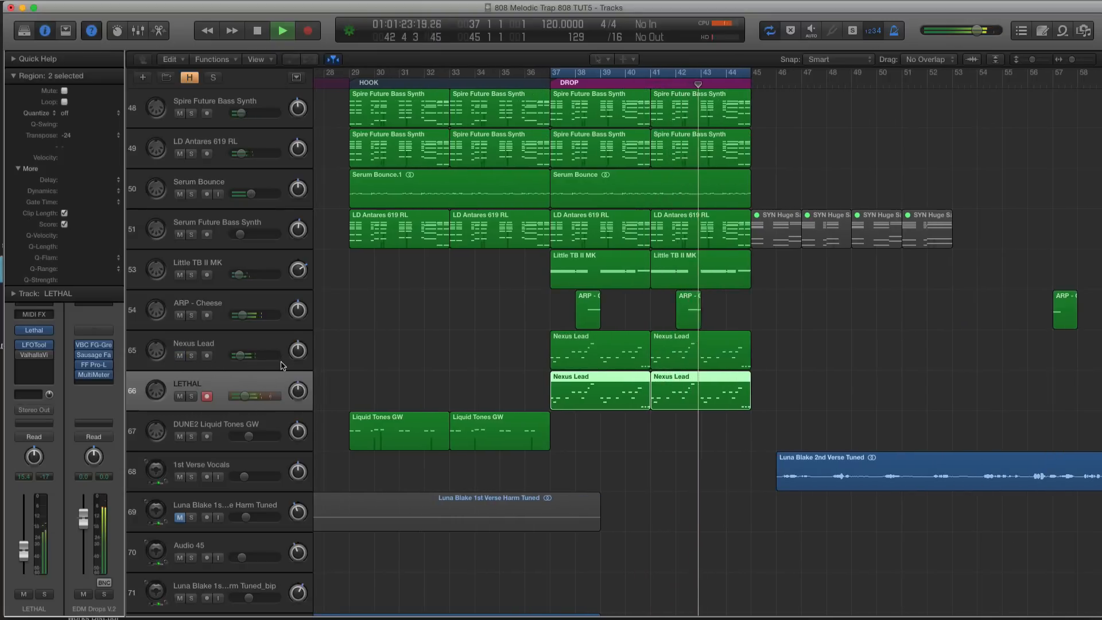
pyautogui.click(281, 29)
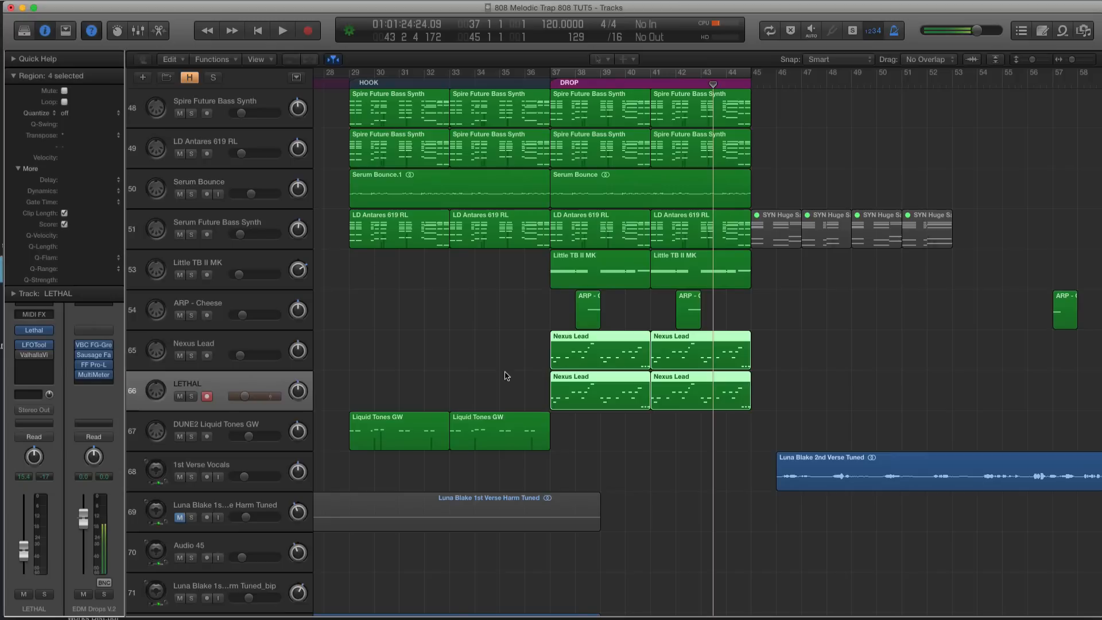
pyautogui.click(193, 344)
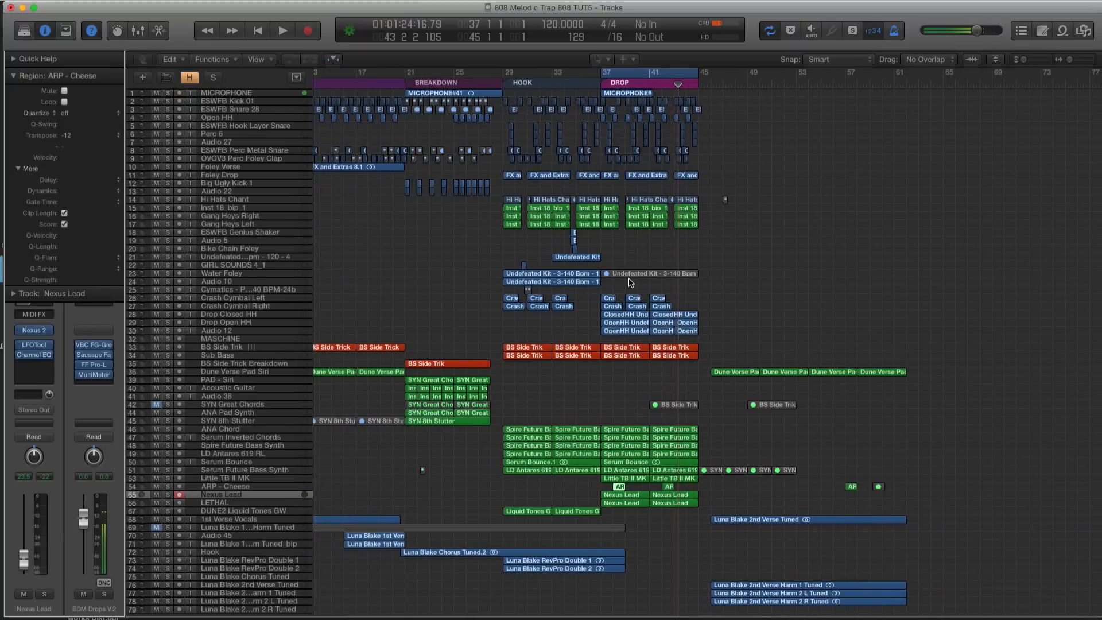
pyautogui.moveTo(514, 307)
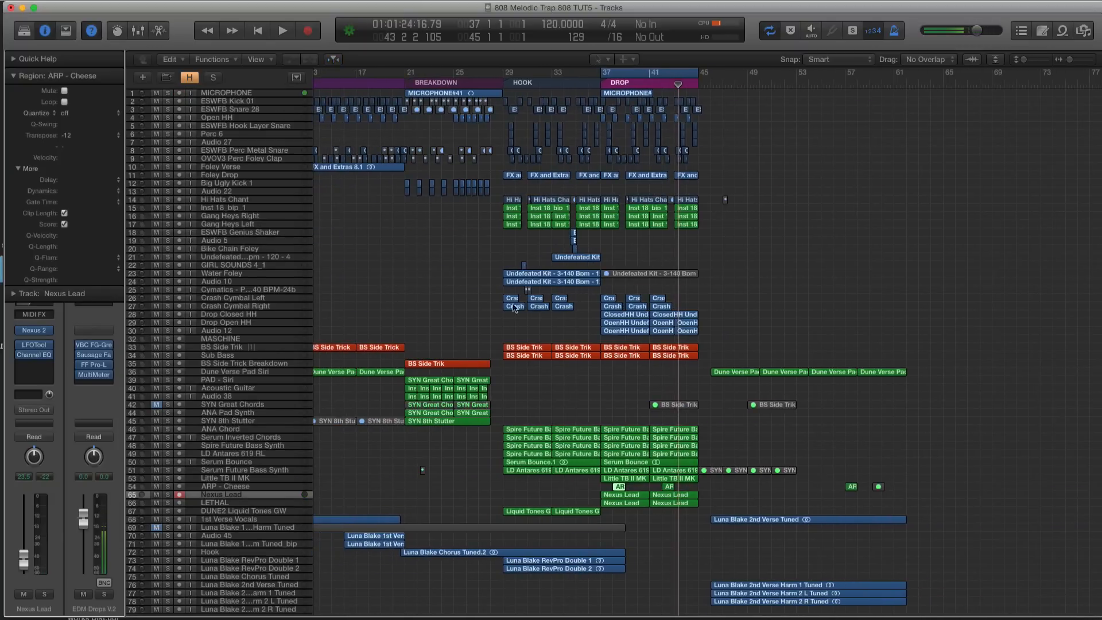
pyautogui.scroll(-3)
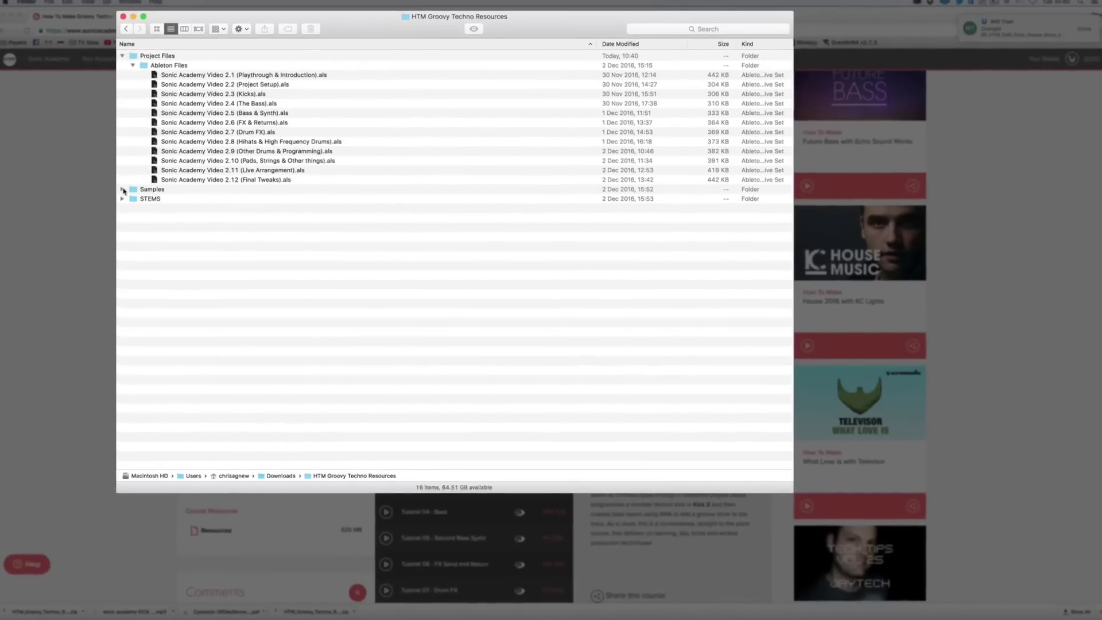
# Step: Expand the Samples and STEMS folders in Finder to list the loop WAVs and stem files
pyautogui.click(123, 189)
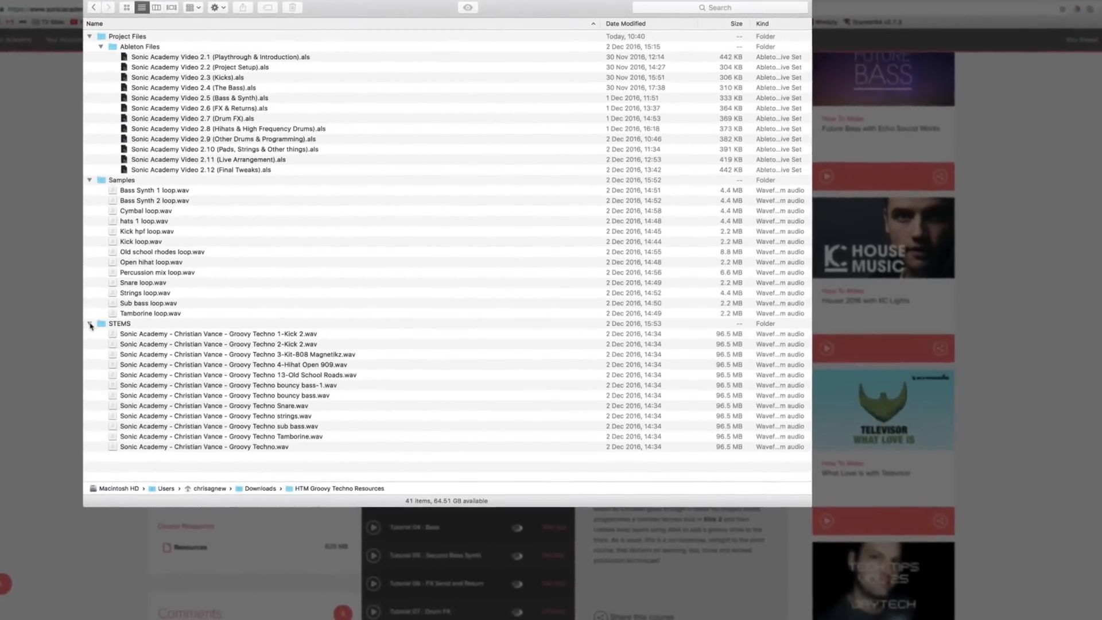